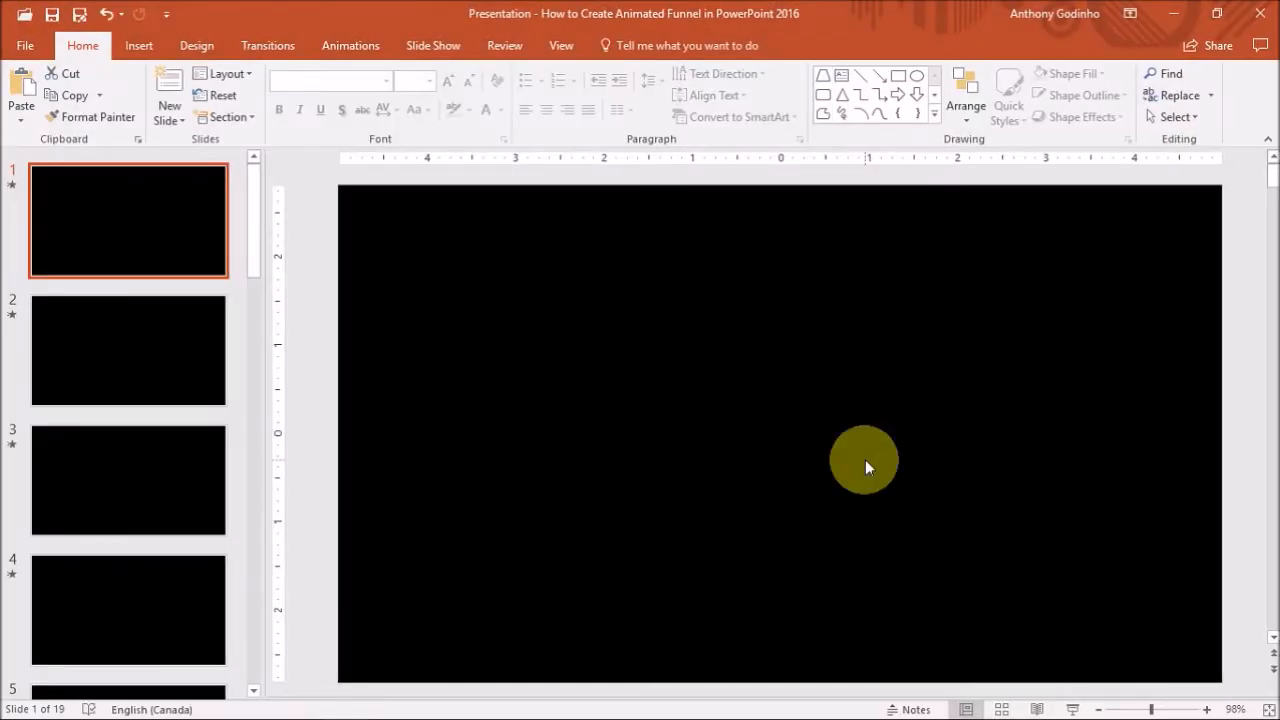
Draw a grey trapezoid near the slide centre and rotate it 180° so its wide edge is on top
left_click(140, 44)
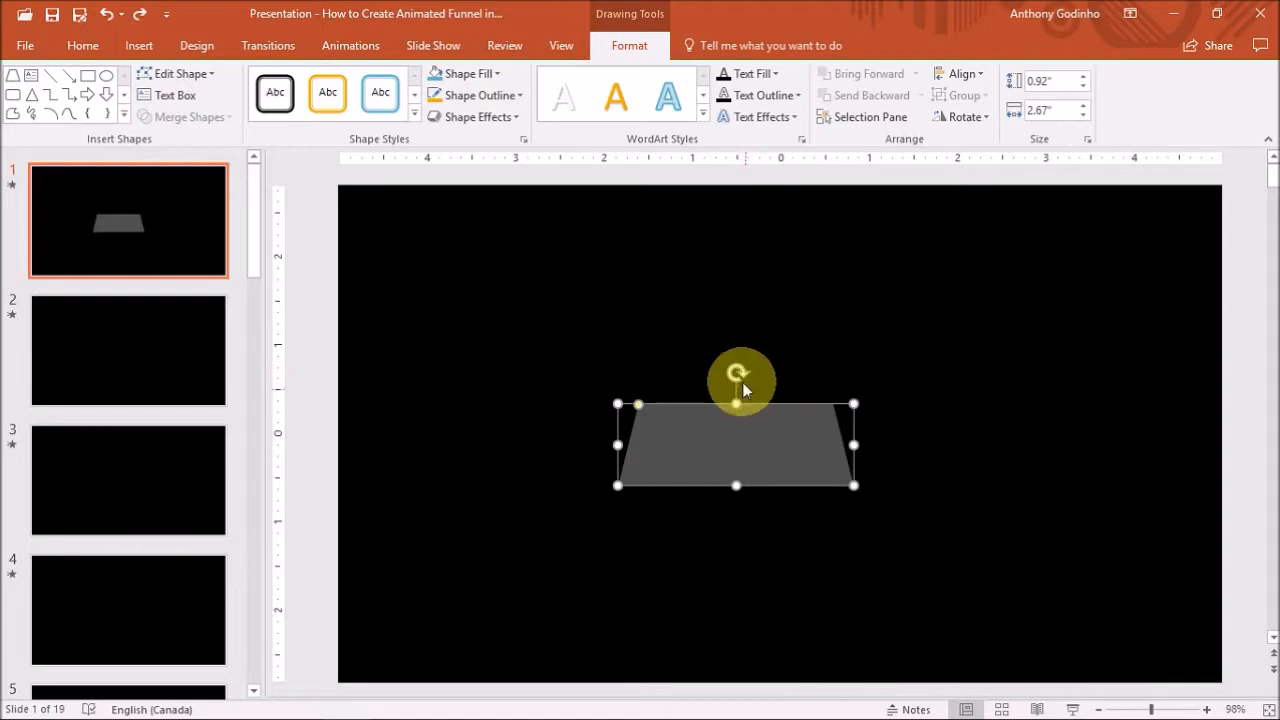
left_click_drag(738, 380, 750, 512)
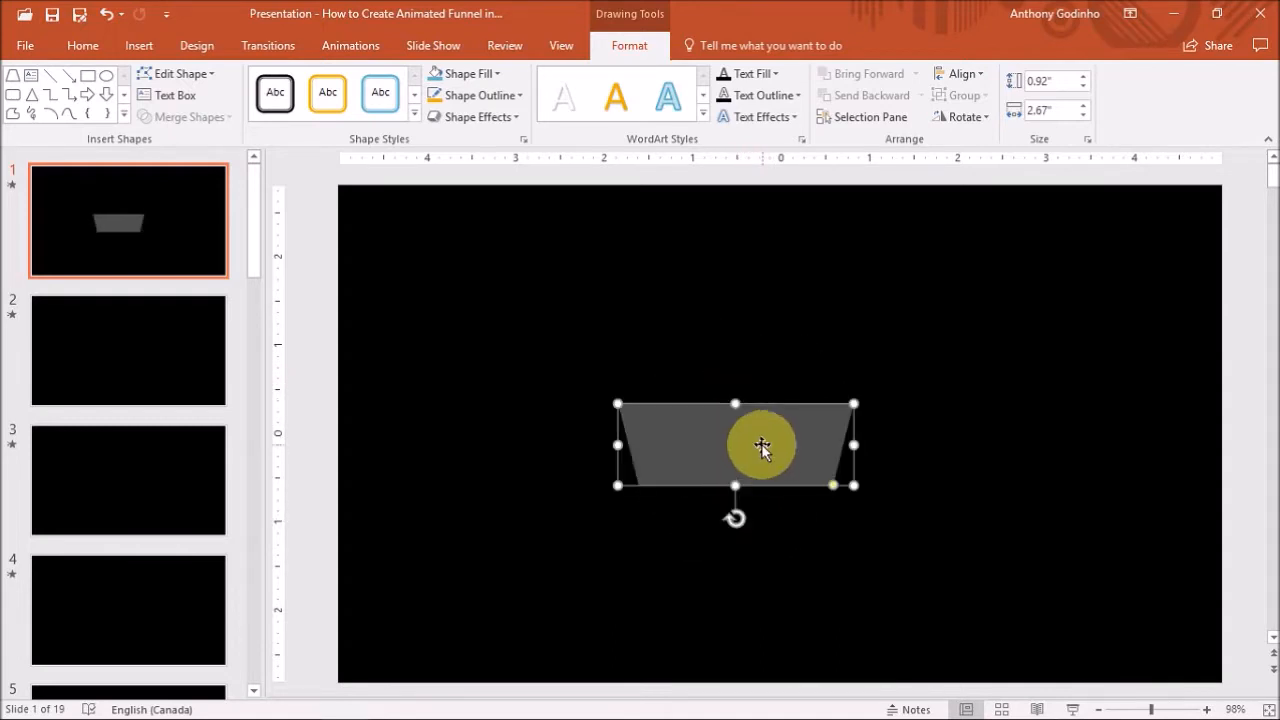
Convert the trapezoid's bottom edge to a curved segment via Edit Points and stretch the shape slightly taller
right_click(762, 450)
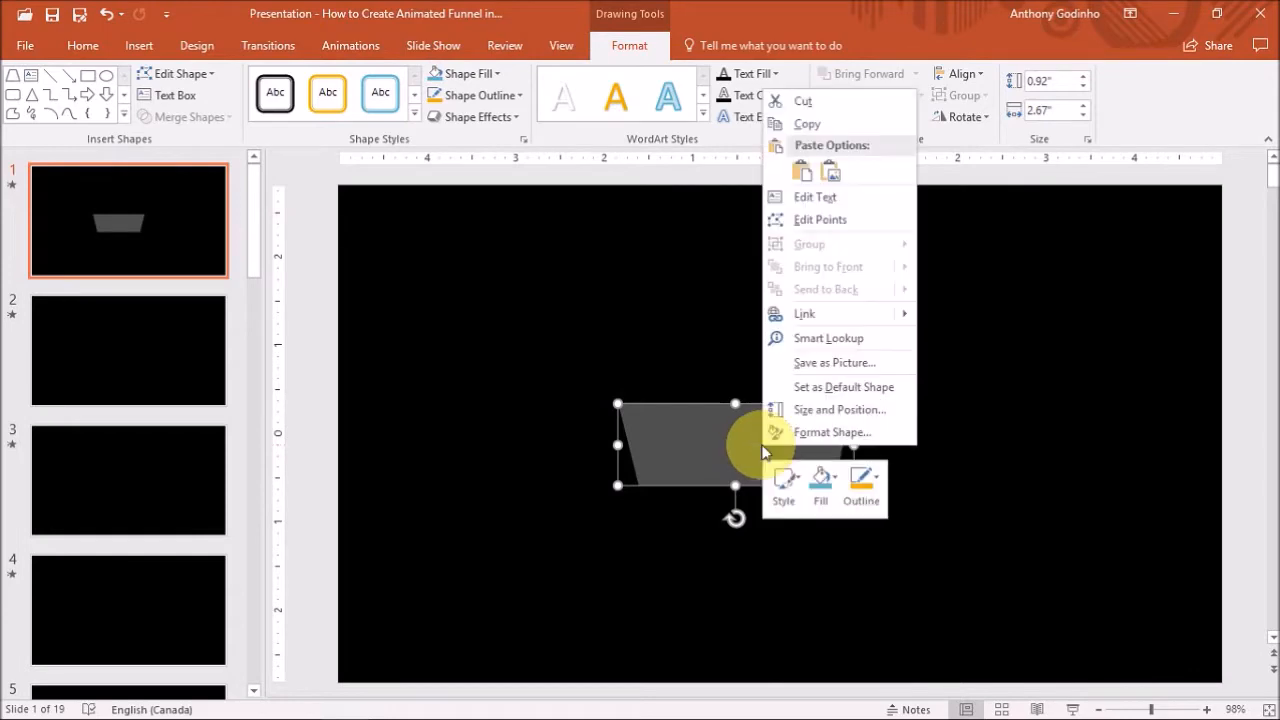
mouse_move(856, 272)
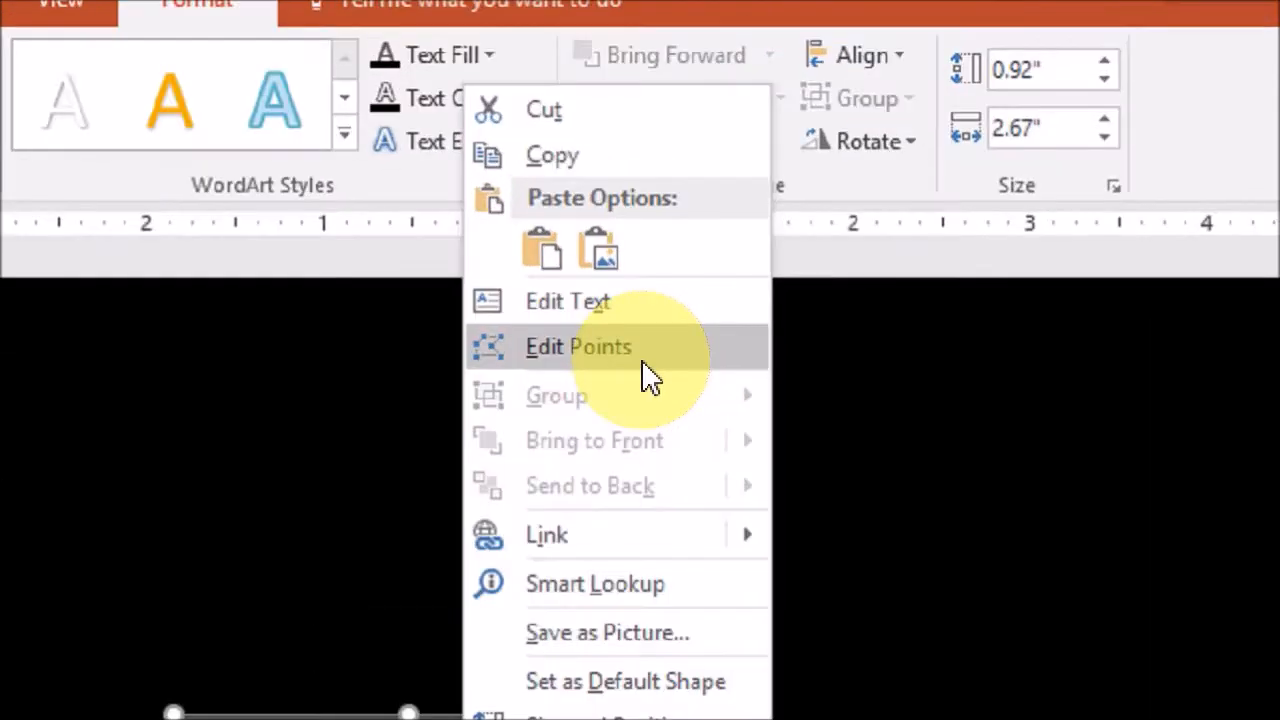
left_click(578, 346)
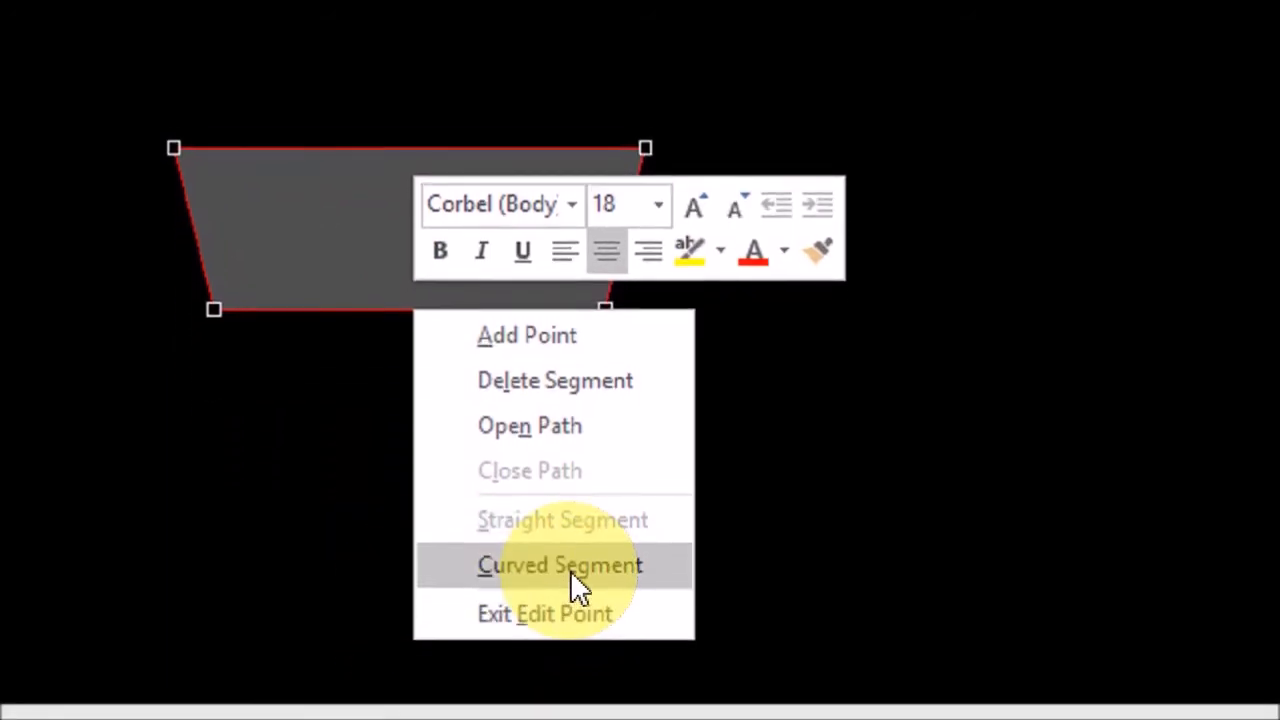
left_click(560, 564)
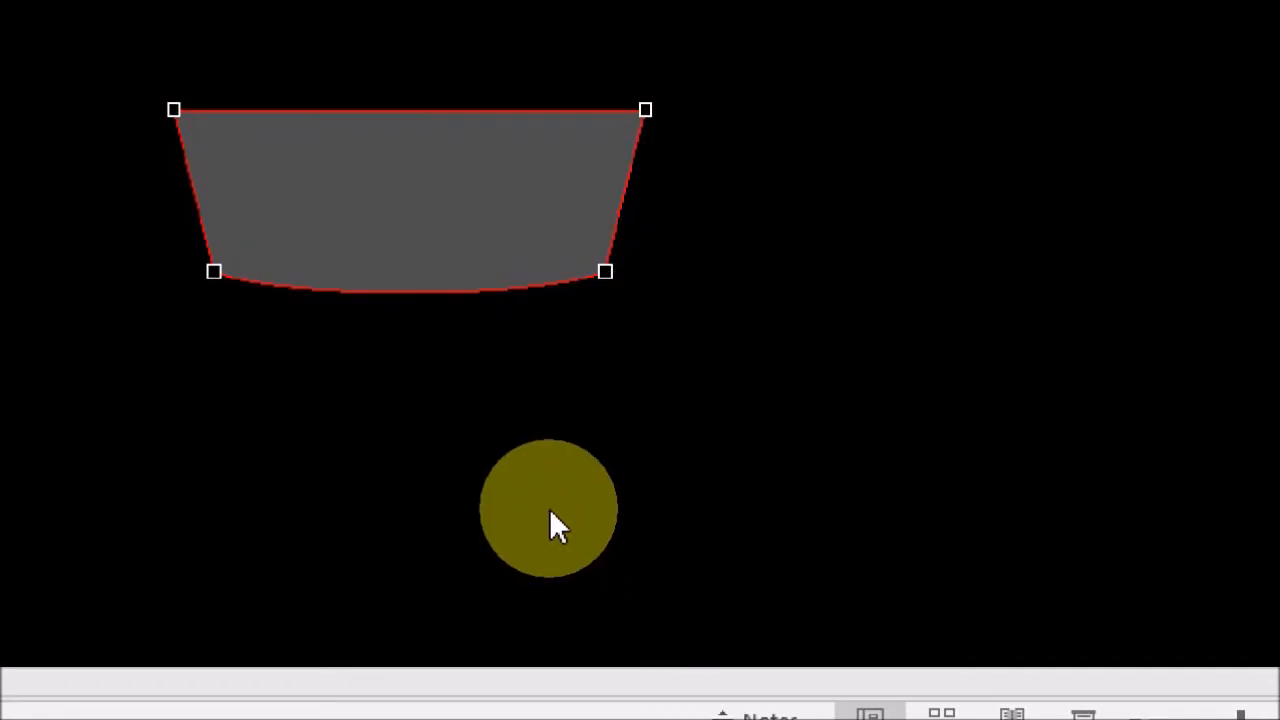
left_click_drag(548, 508, 336, 330)
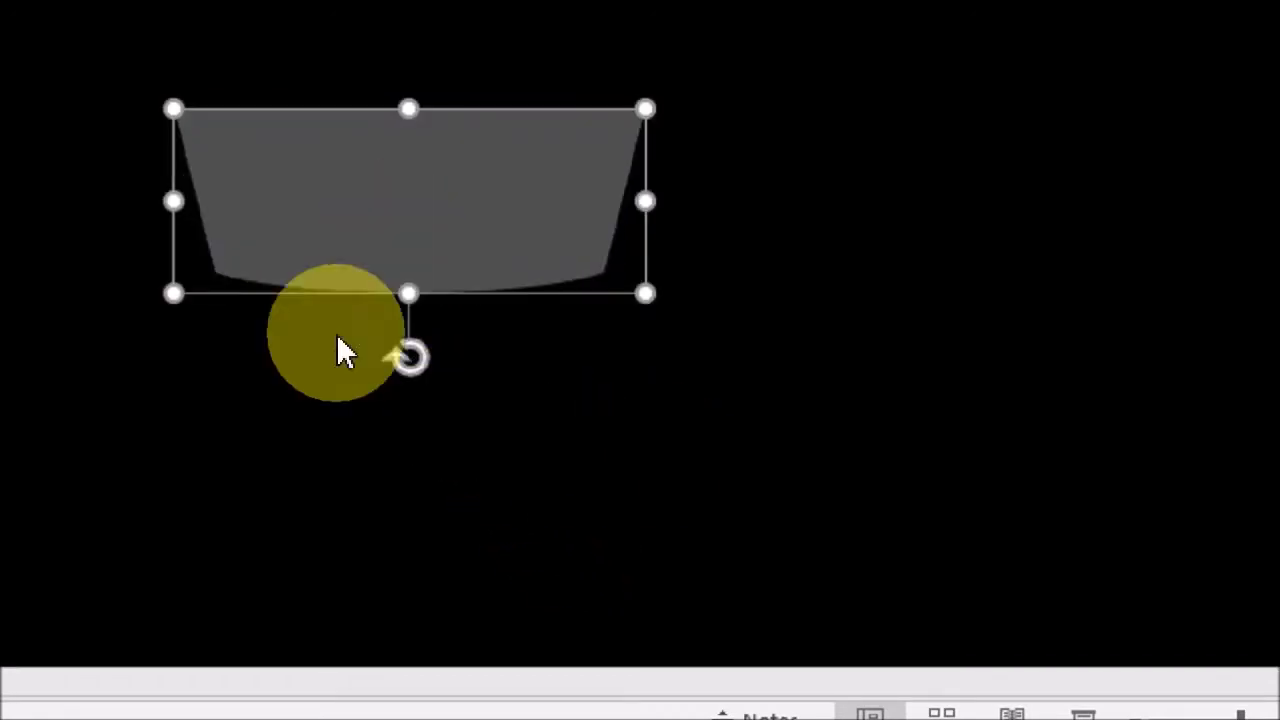
left_click_drag(344, 352, 370, 330)
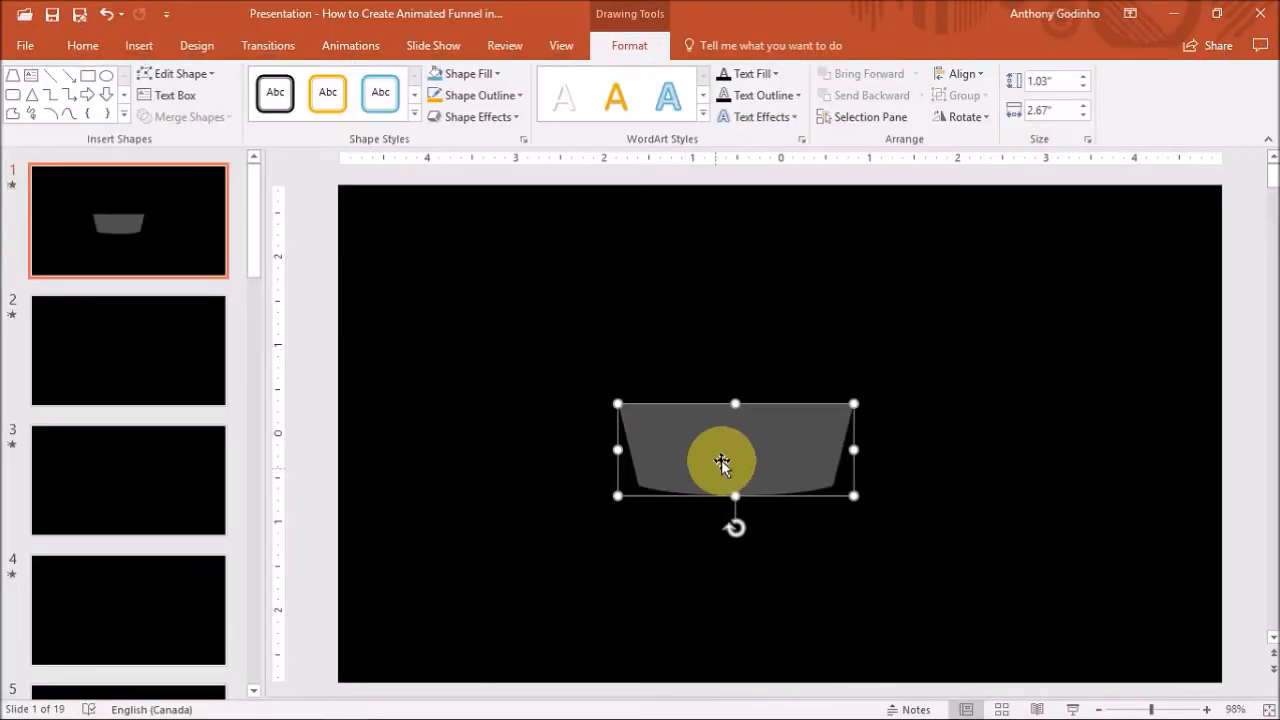
Give the curved trapezoid a solid gold fill through Format Shape
right_click(722, 464)
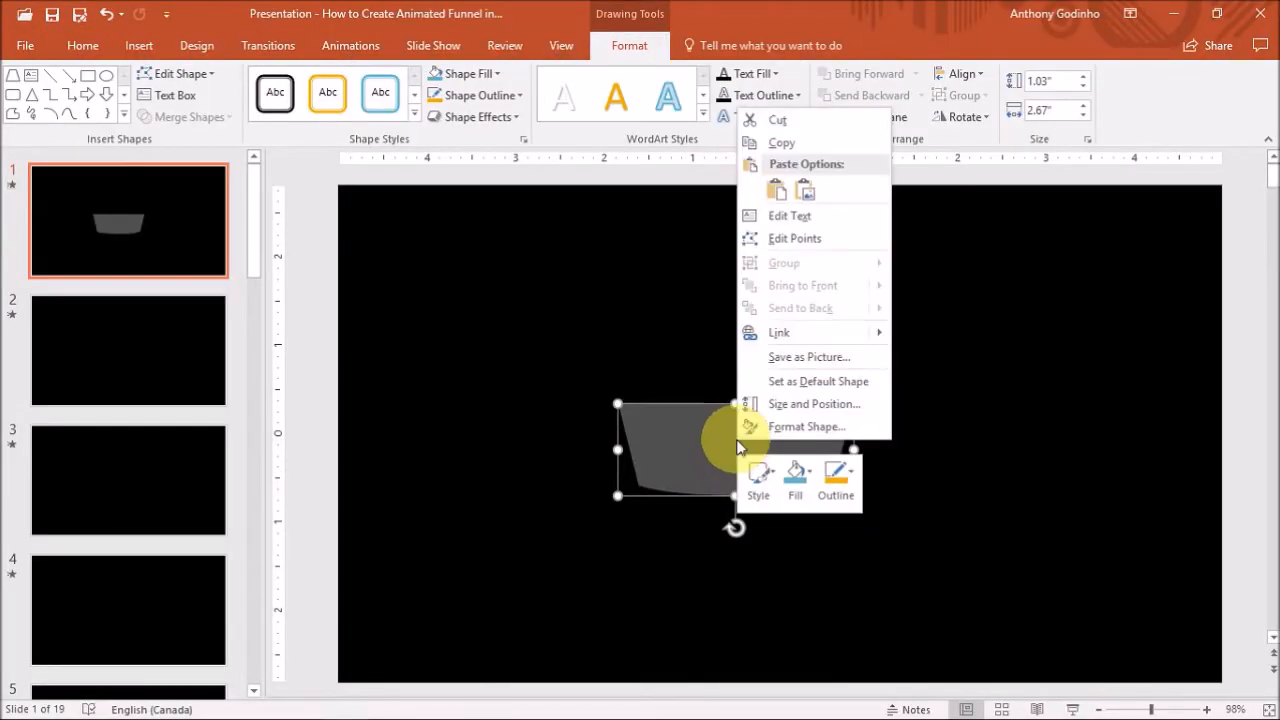
mouse_move(804, 428)
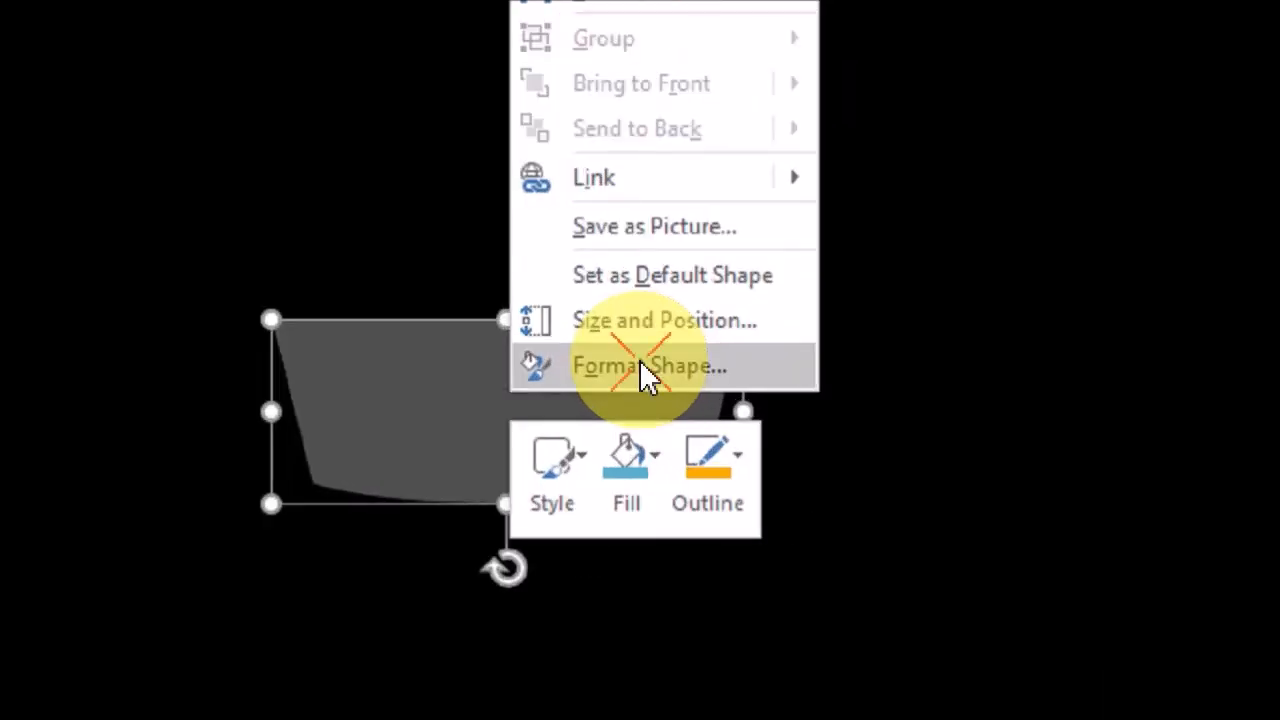
left_click(648, 364)
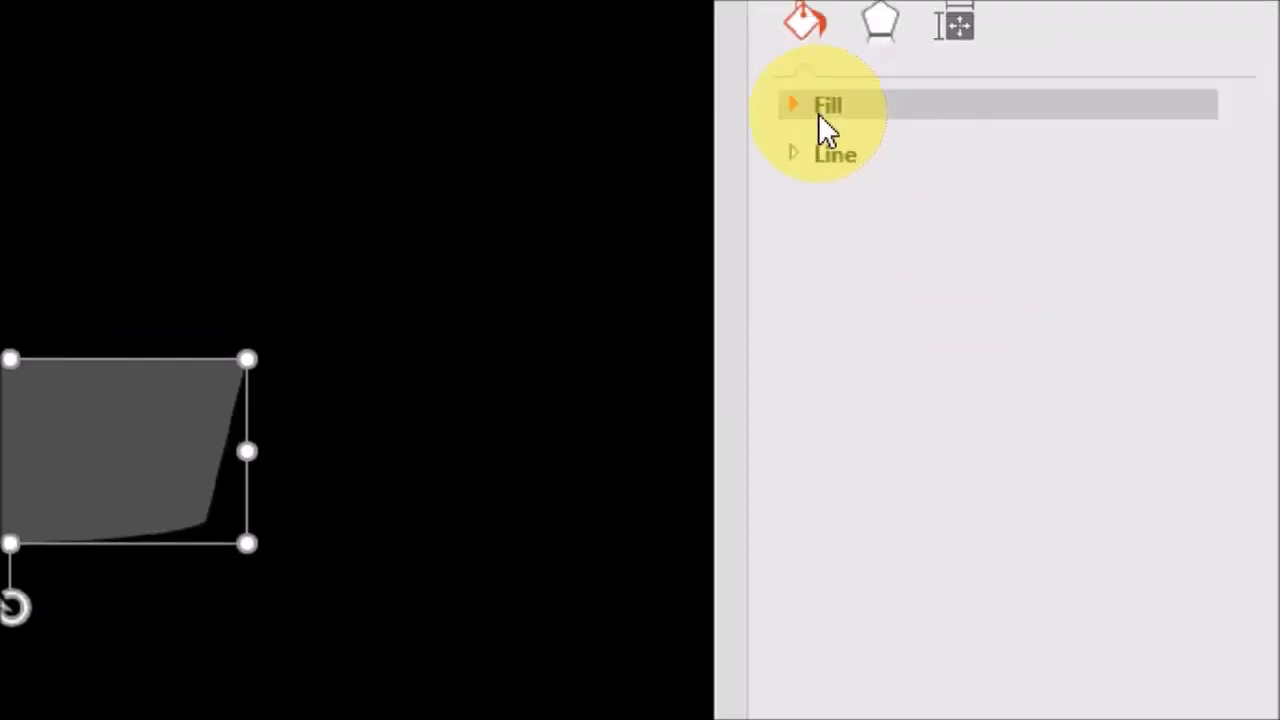
left_click(828, 104)
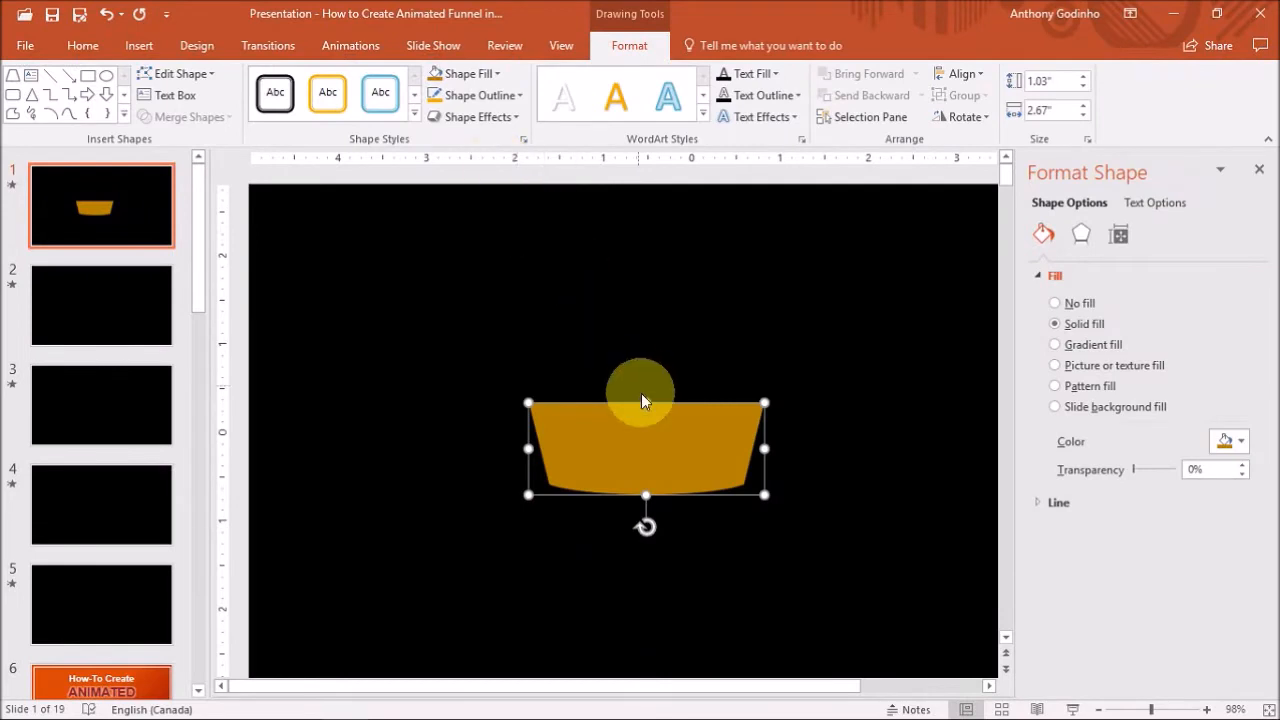
mouse_move(212, 216)
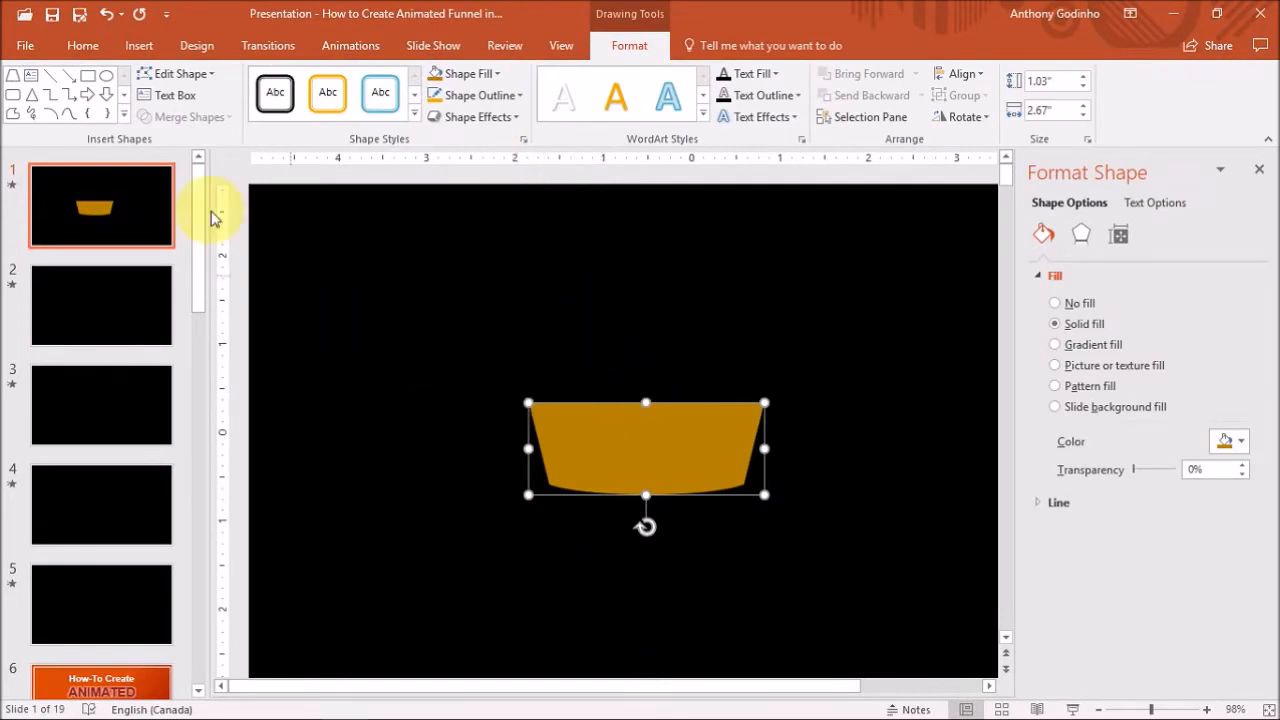
Draw an oval spanning the top edge of the gold trapezoid
left_click(138, 44)
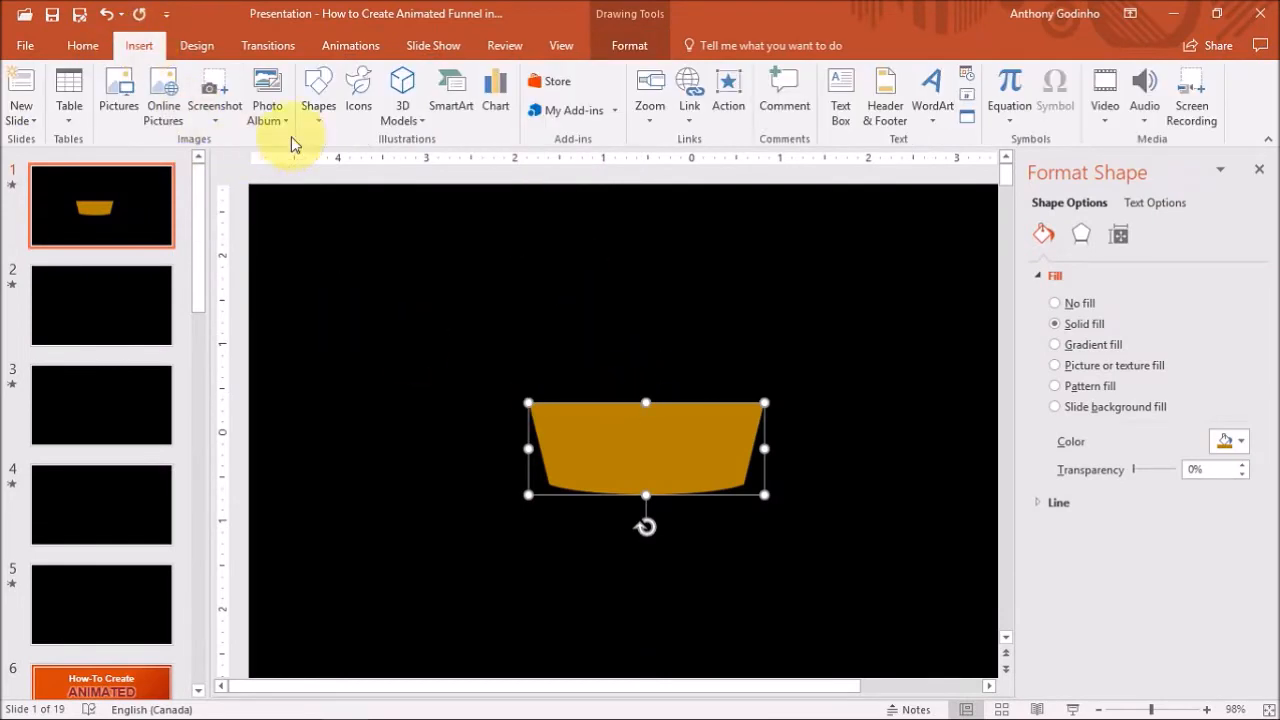
left_click(318, 96)
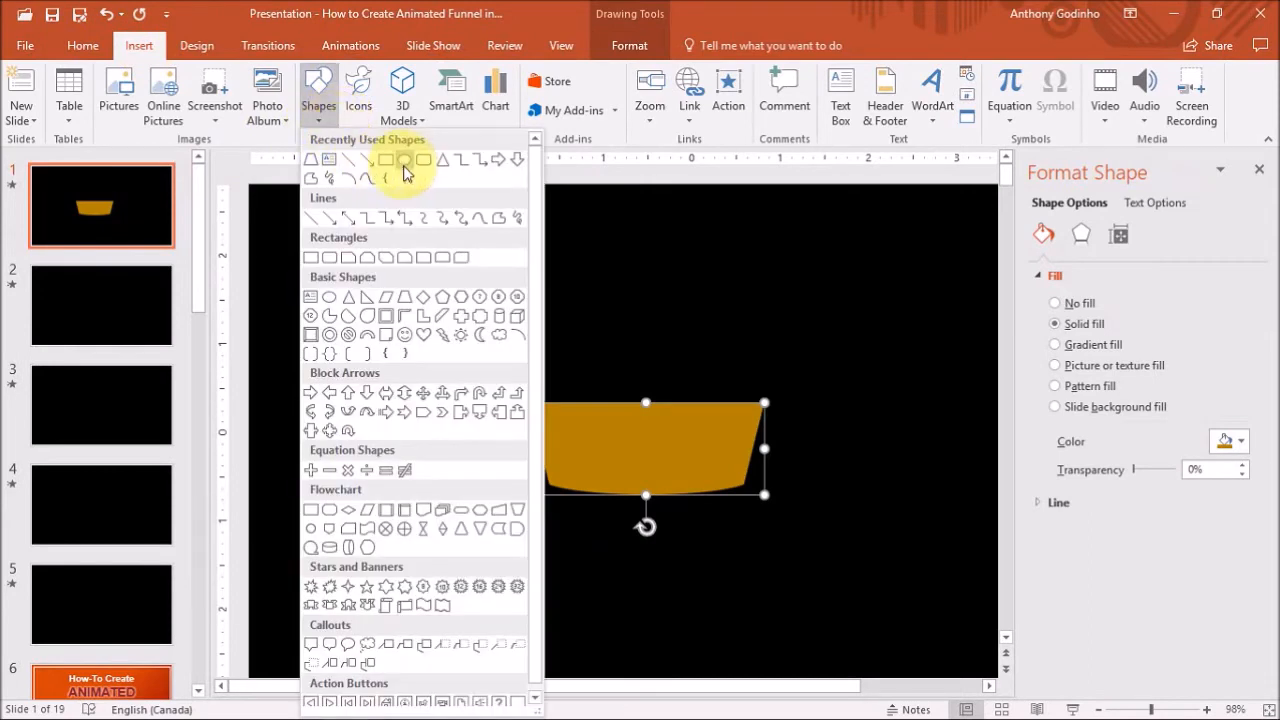
left_click(404, 160)
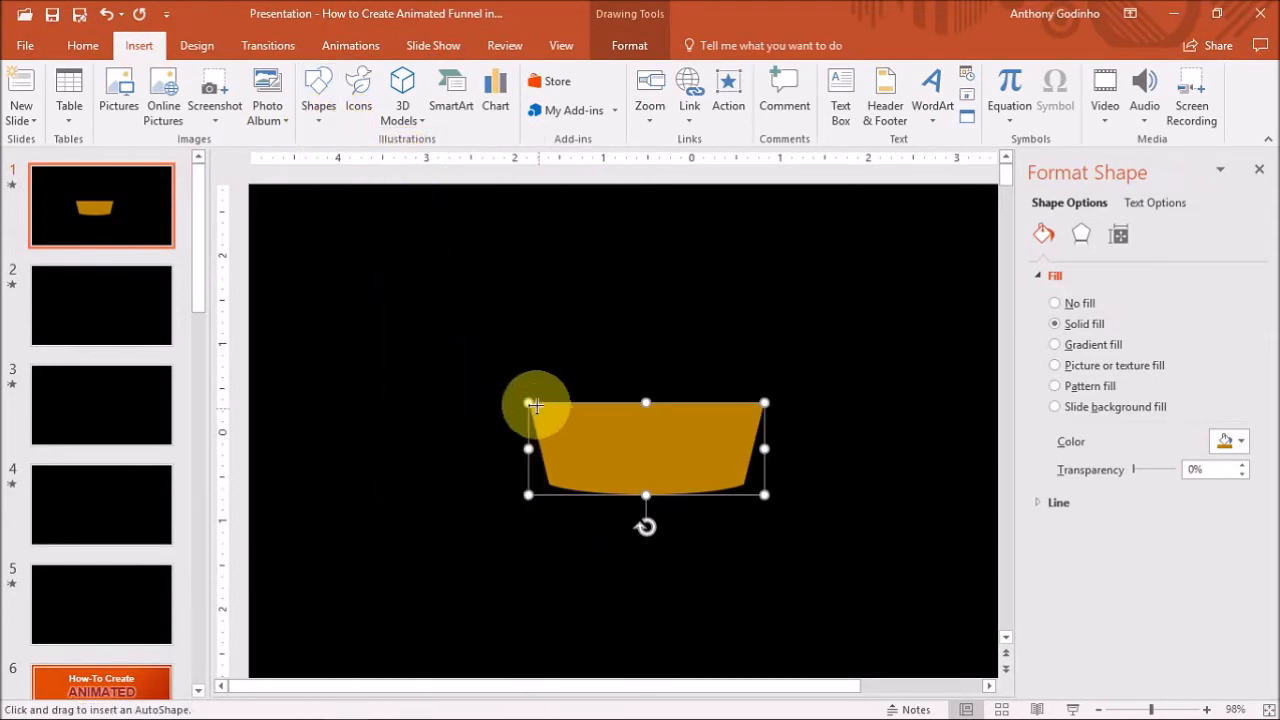
left_click_drag(536, 404, 776, 424)
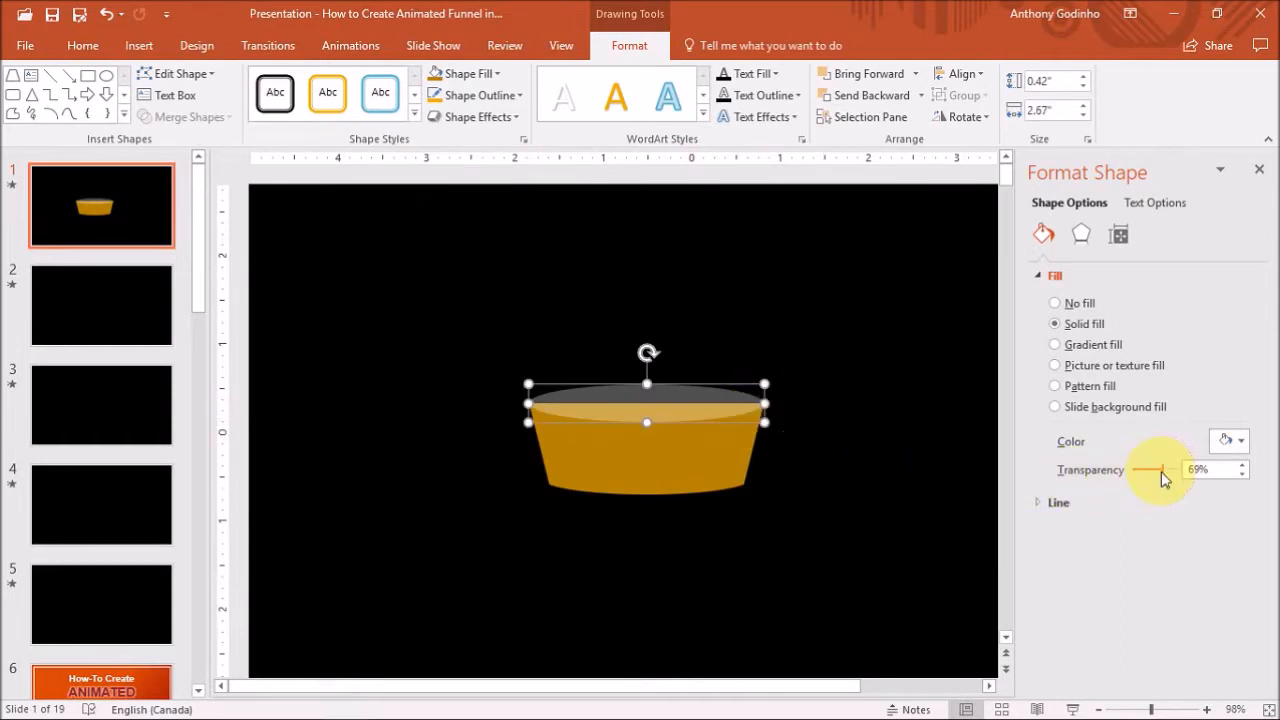
Make the oval fully opaque (0% transparency) and fill it with a darker gold
left_click_drag(1160, 470, 1136, 470)
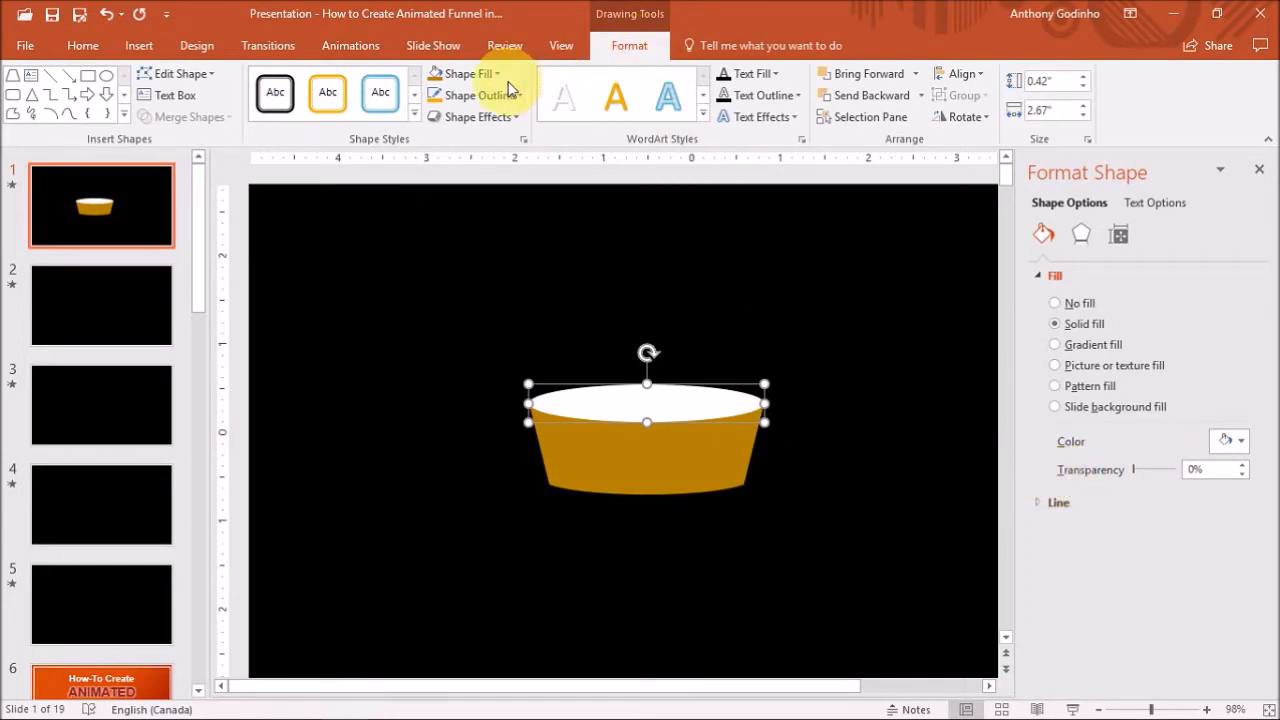
left_click(468, 72)
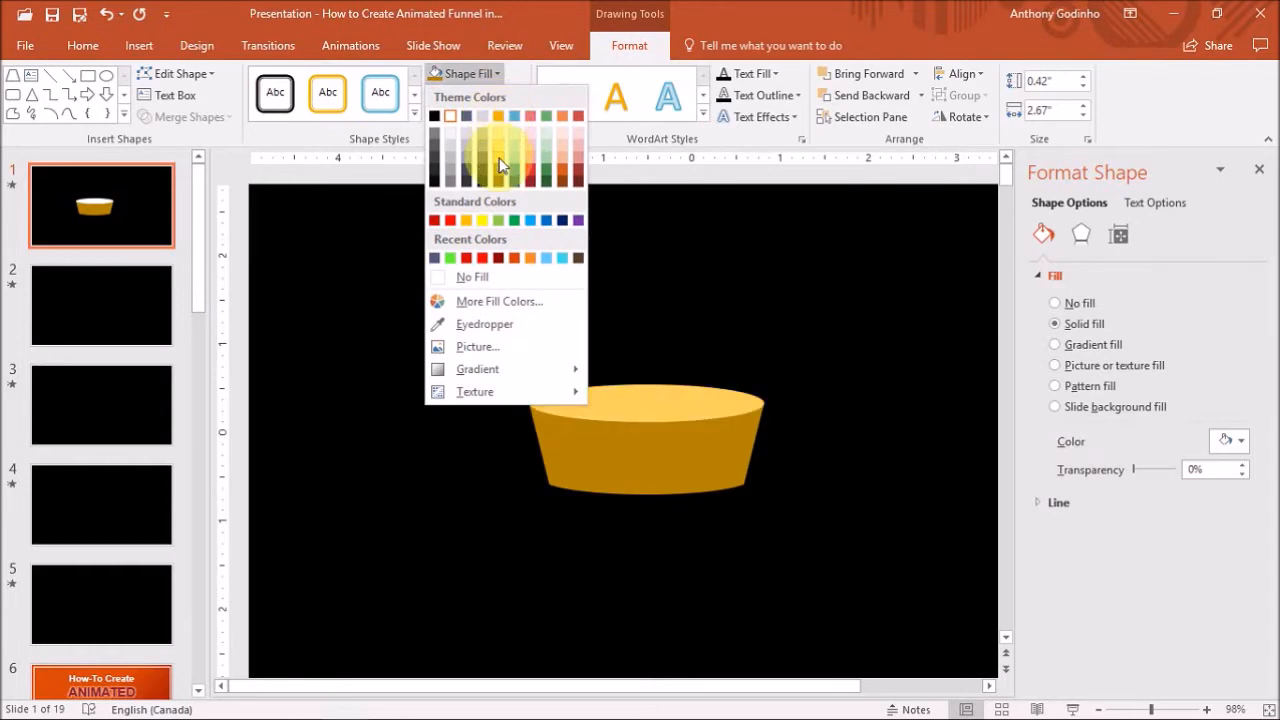
left_click(500, 164)
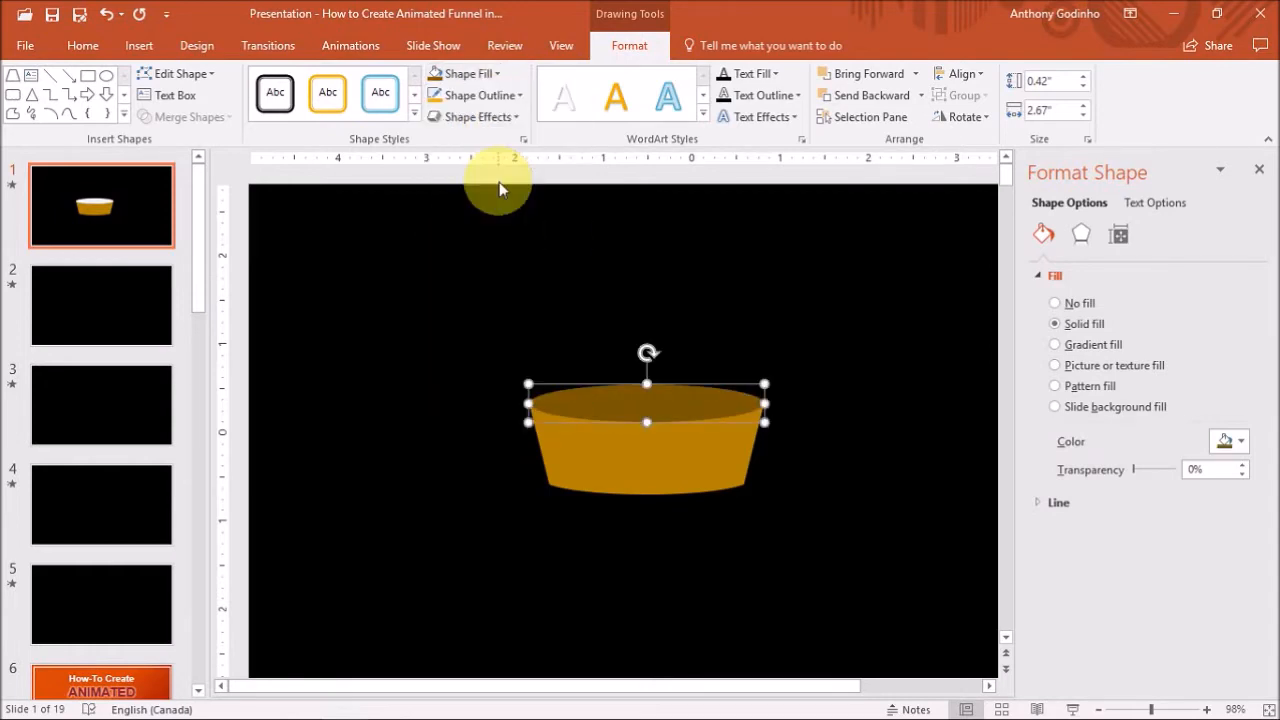
mouse_move(490, 330)
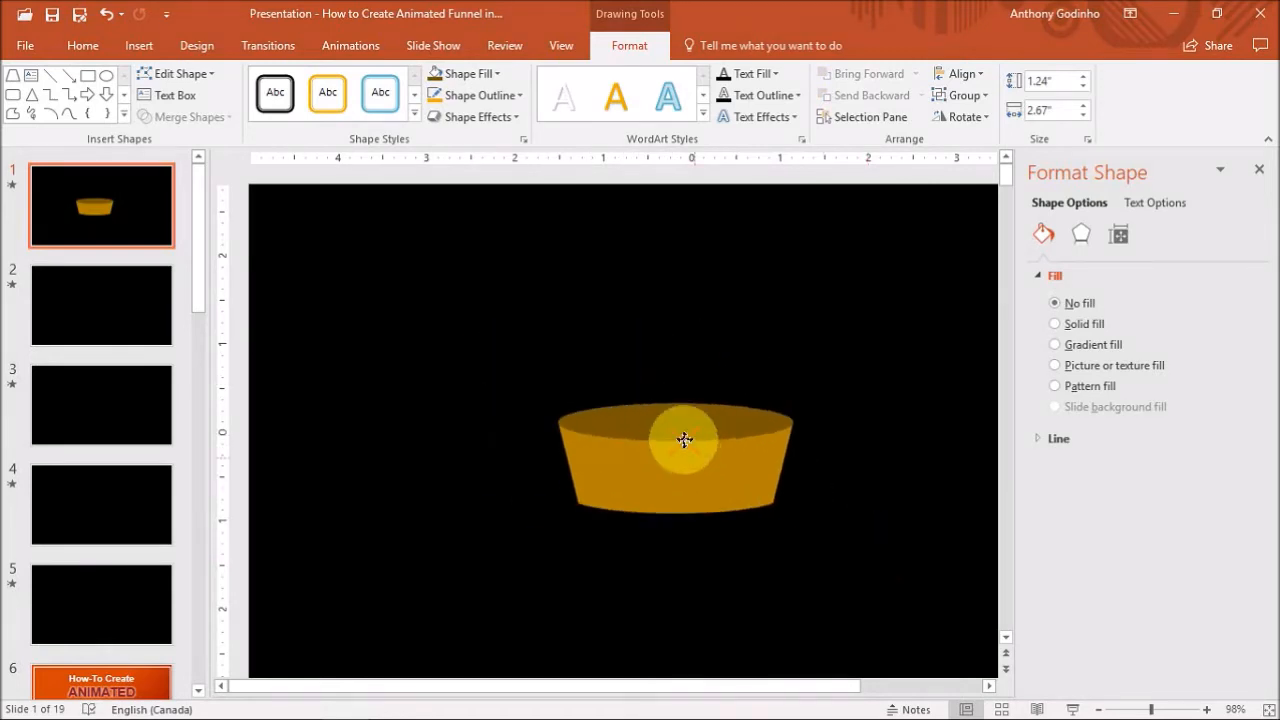
Duplicate the gold tier with Ctrl+D into a four-tier stack, resizing lower tiers narrower
left_click_drag(684, 440, 632, 504)
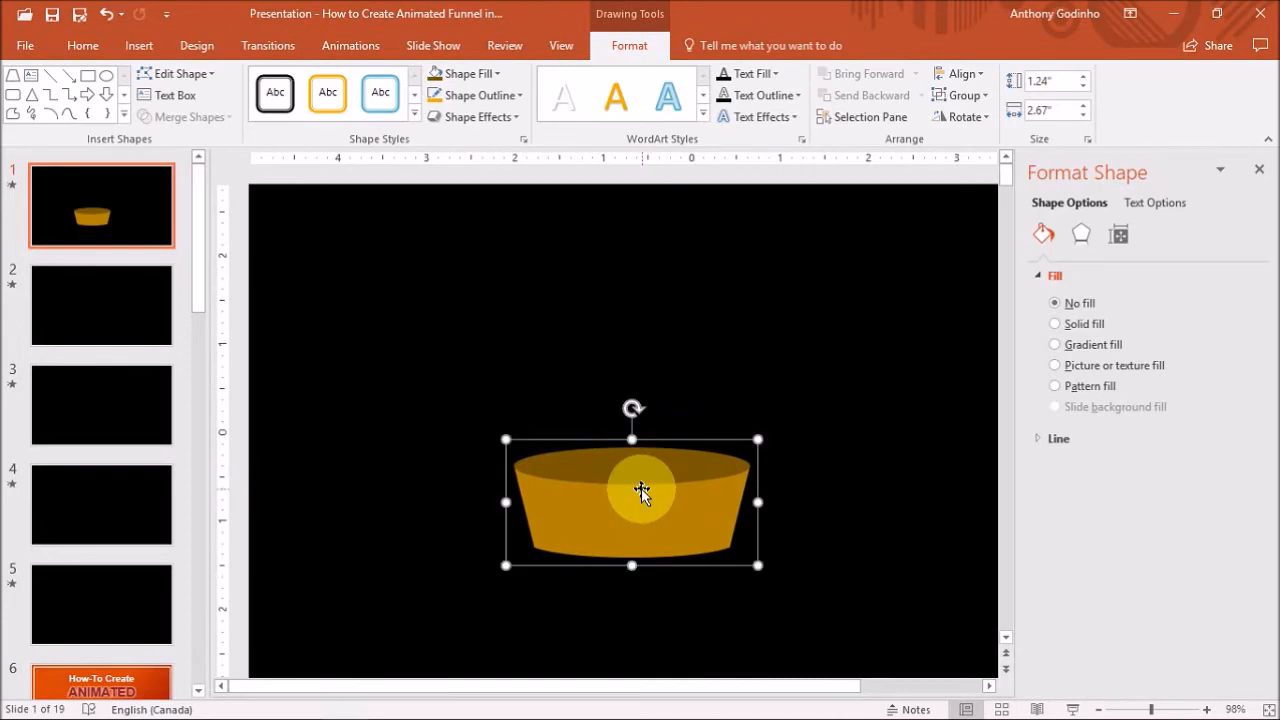
key("ctrl+d")
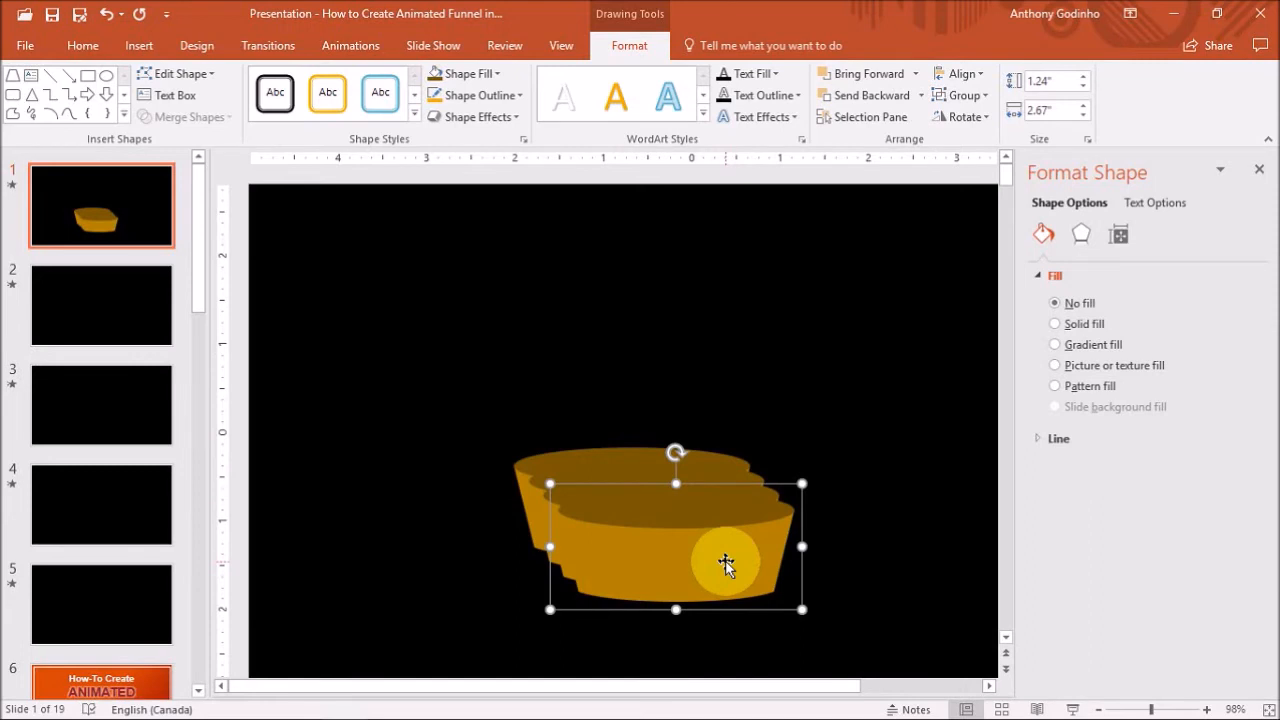
mouse_move(724, 562)
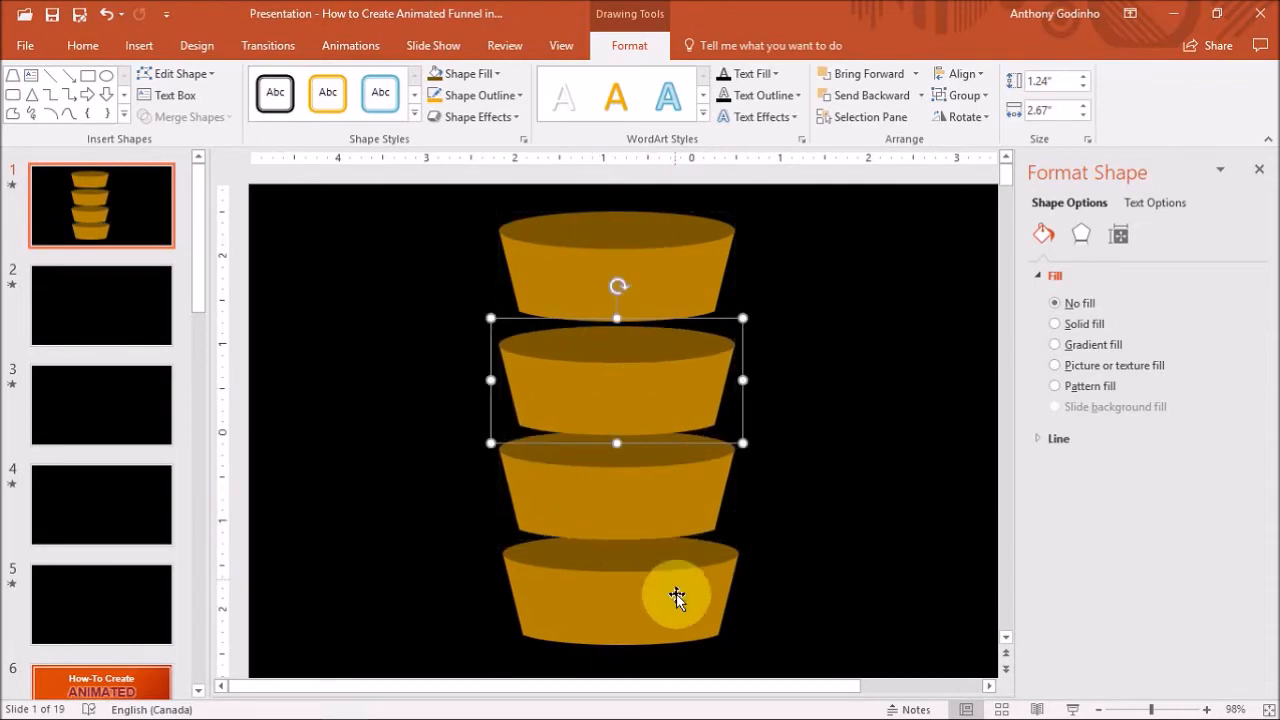
left_click(640, 616)
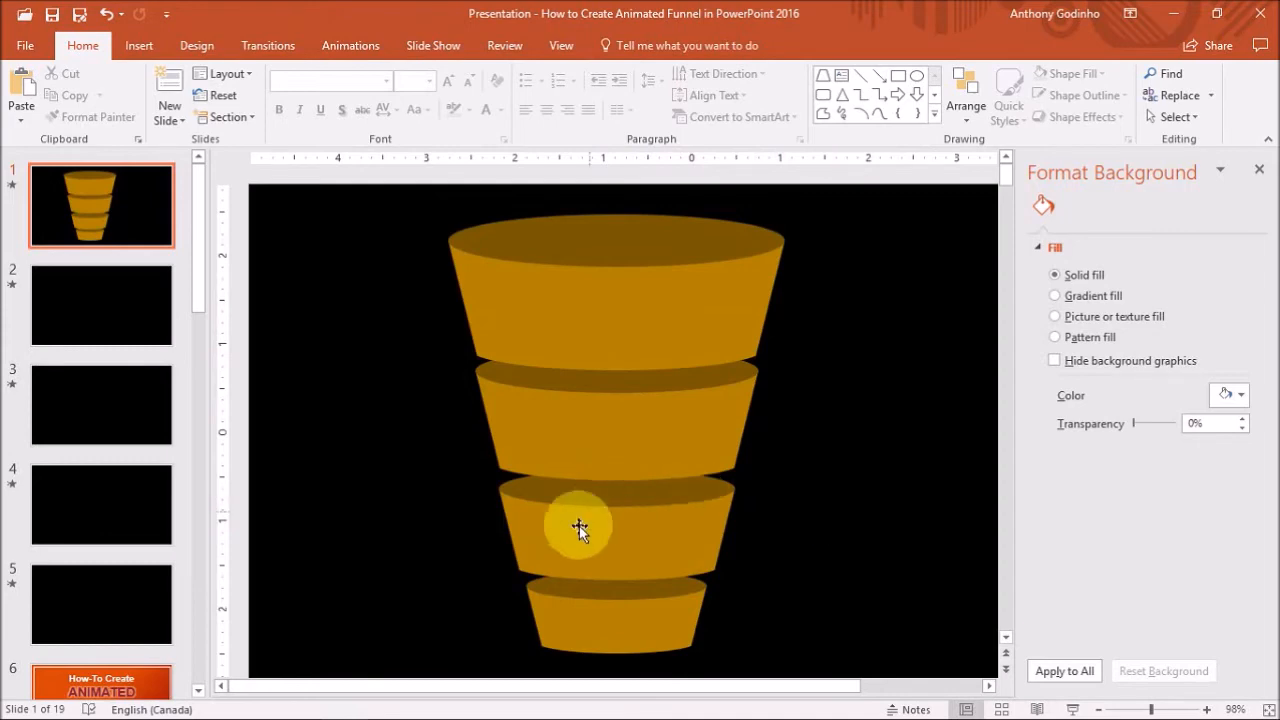
Recolour the upper tiers green, red and blue via Shape Fill, leaving the bottom tier gold
left_click(580, 528)
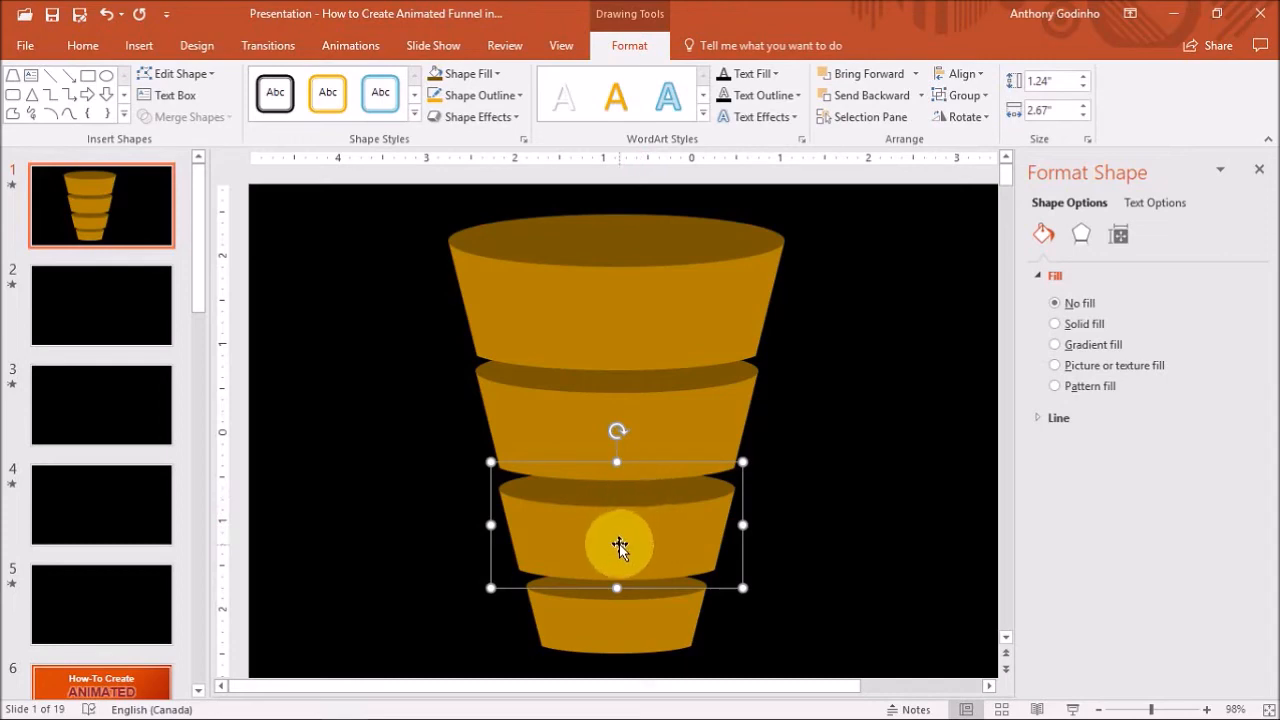
left_click(1056, 324)
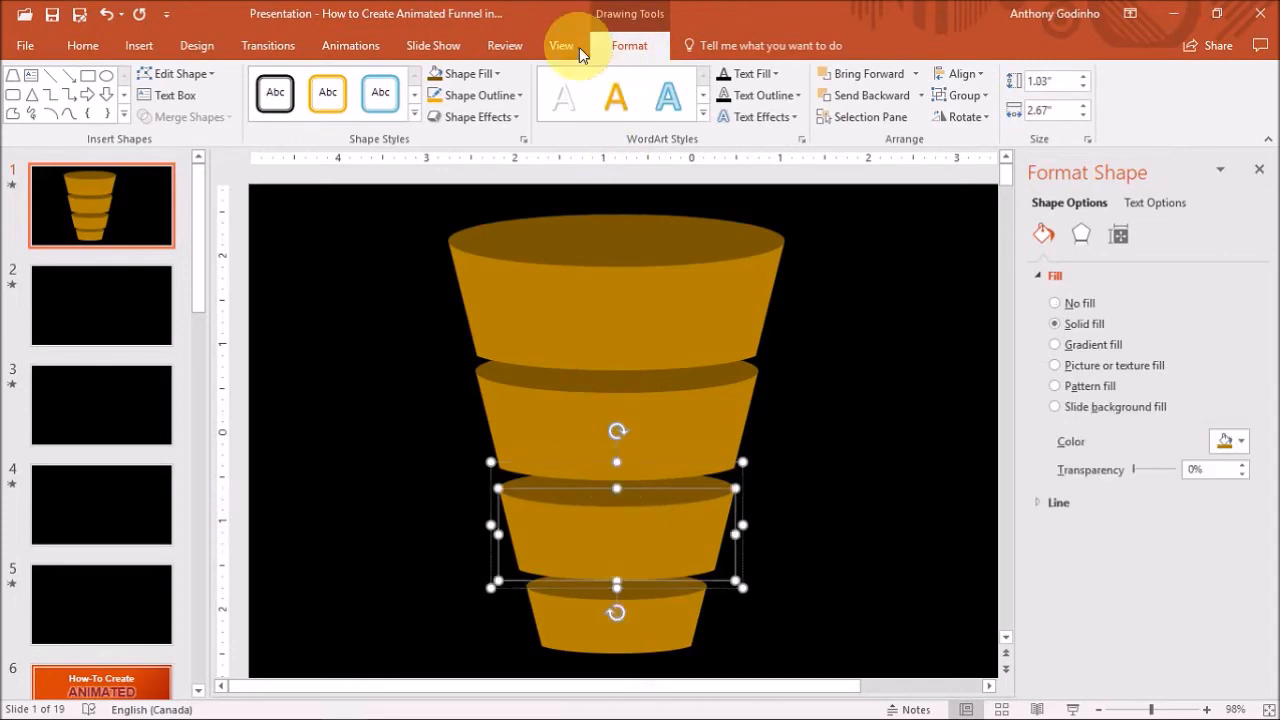
left_click(466, 72)
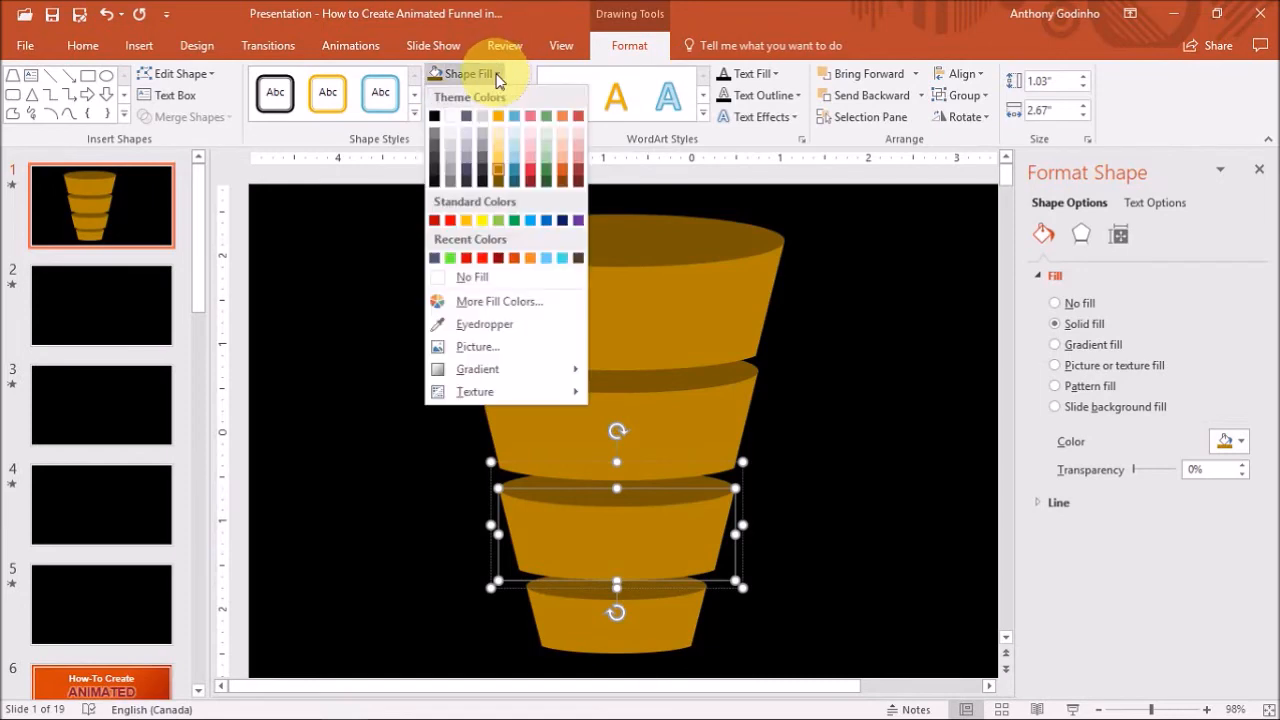
left_click(514, 172)
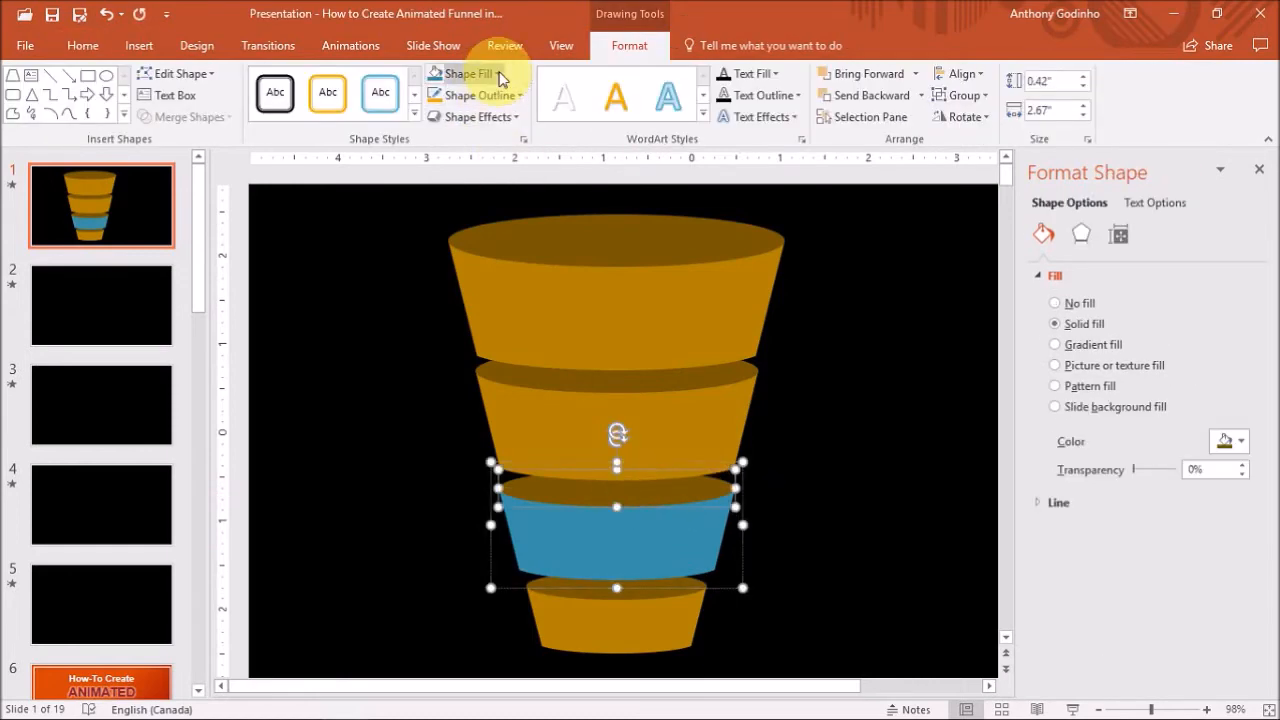
left_click(466, 72)
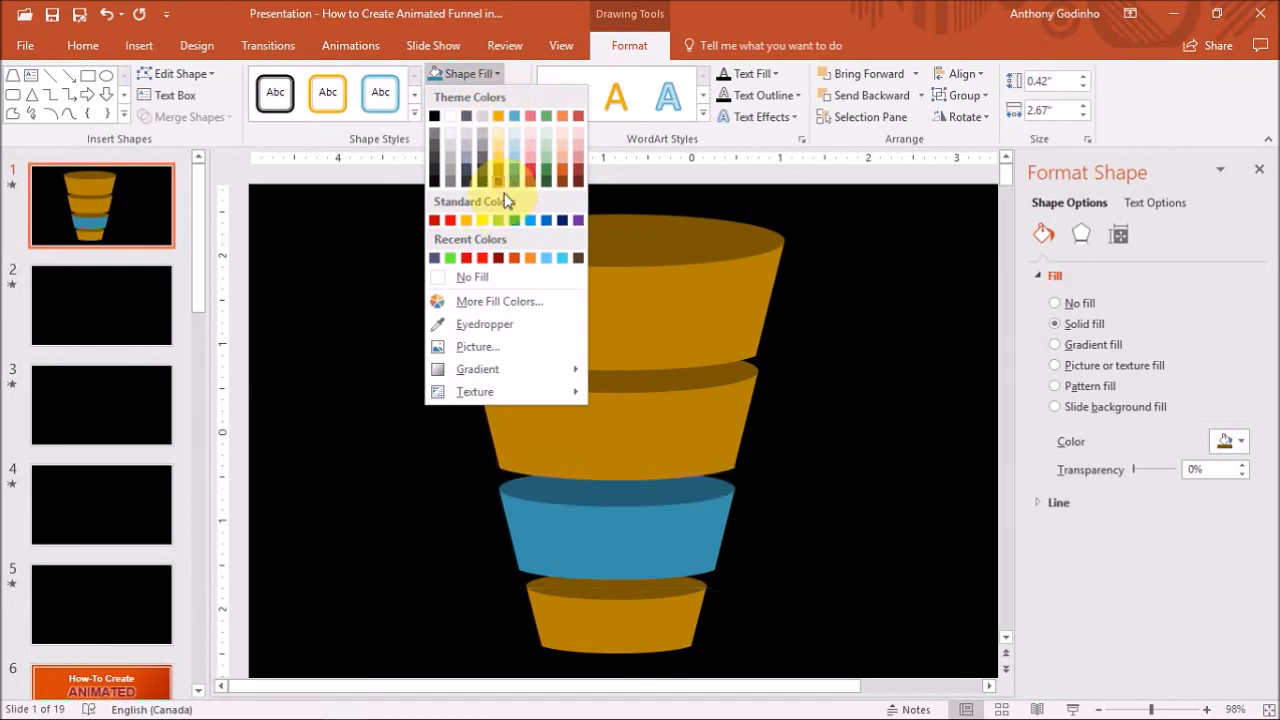
left_click(616, 520)
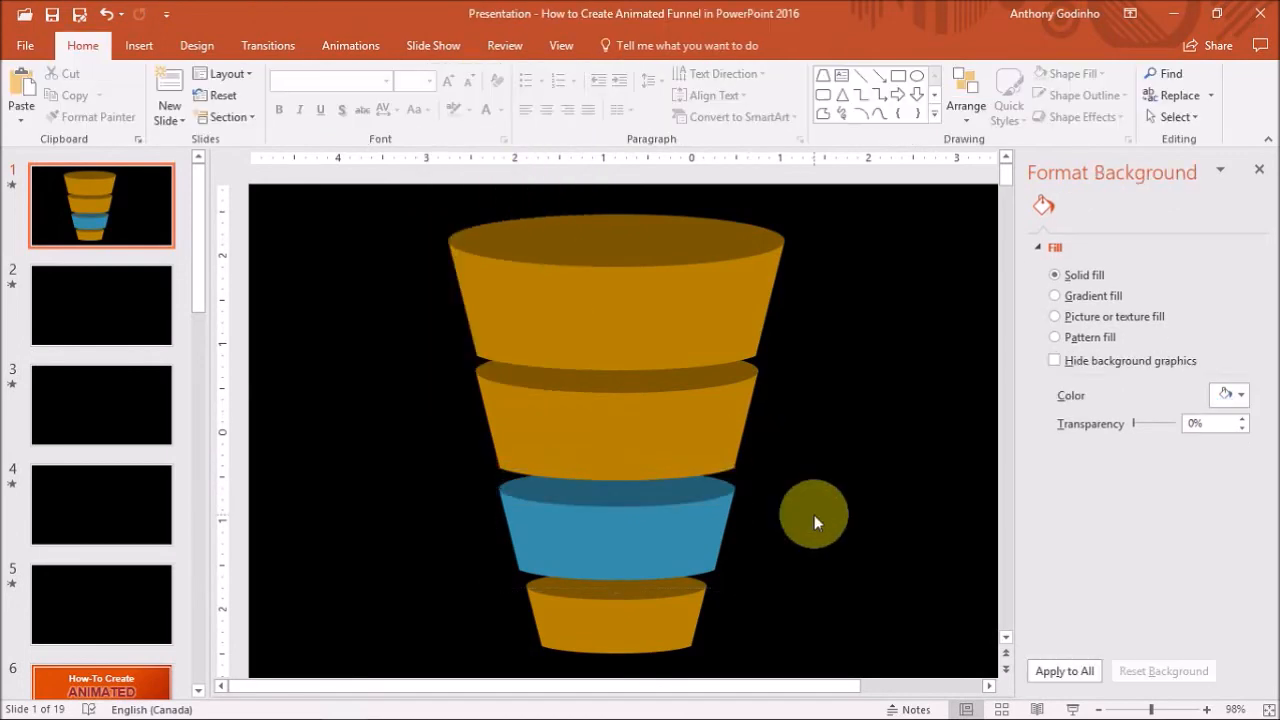
left_click(616, 420)
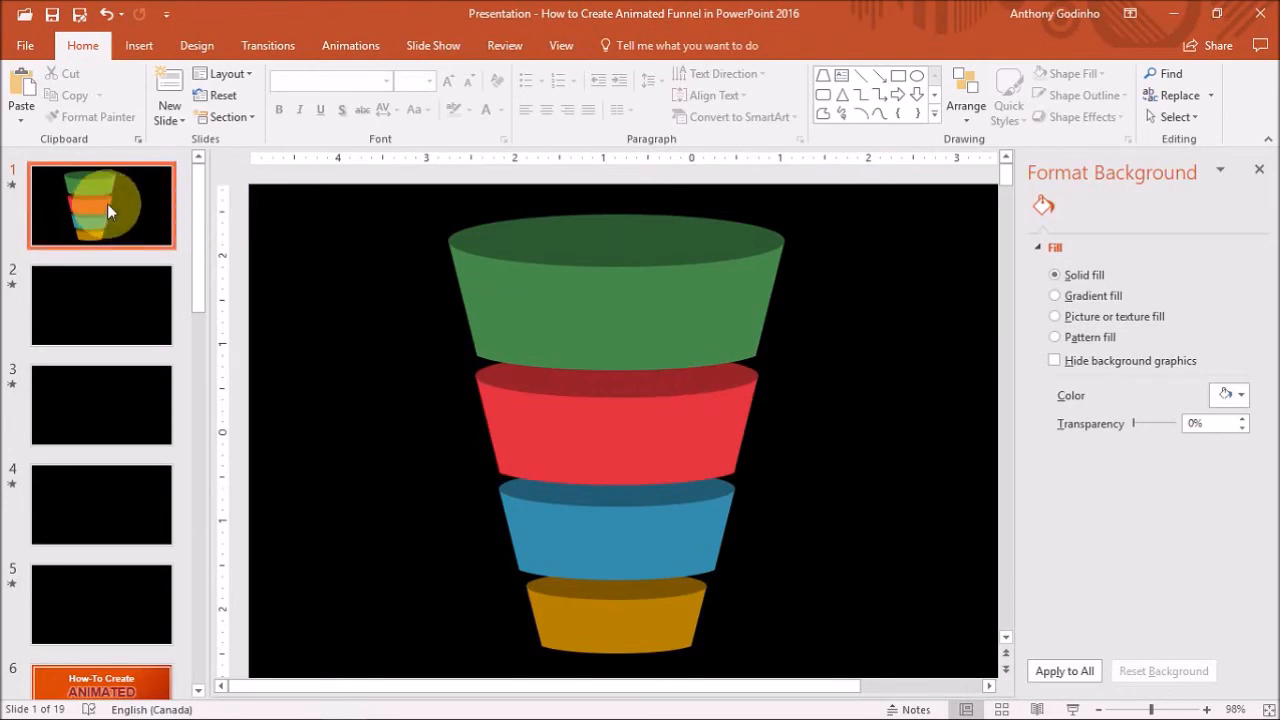
Duplicate the funnel slide and return to slide 1 to keep only the small green tier
right_click(100, 204)
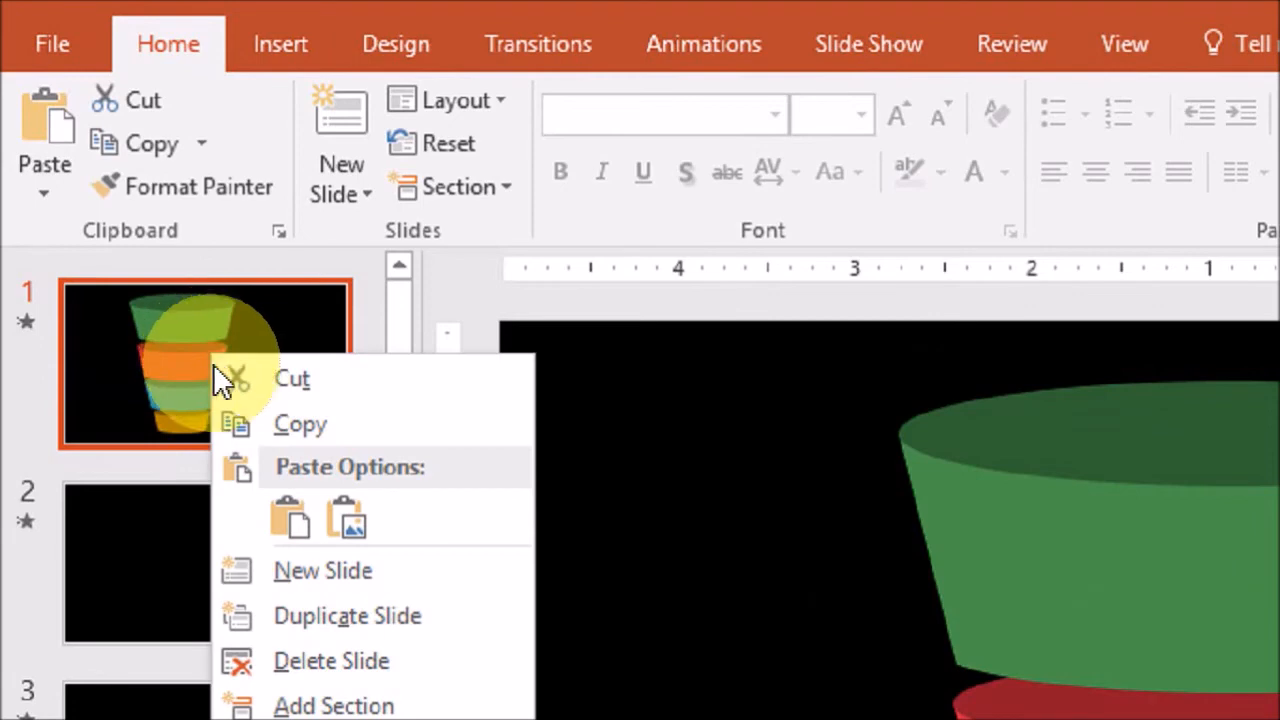
left_click(348, 552)
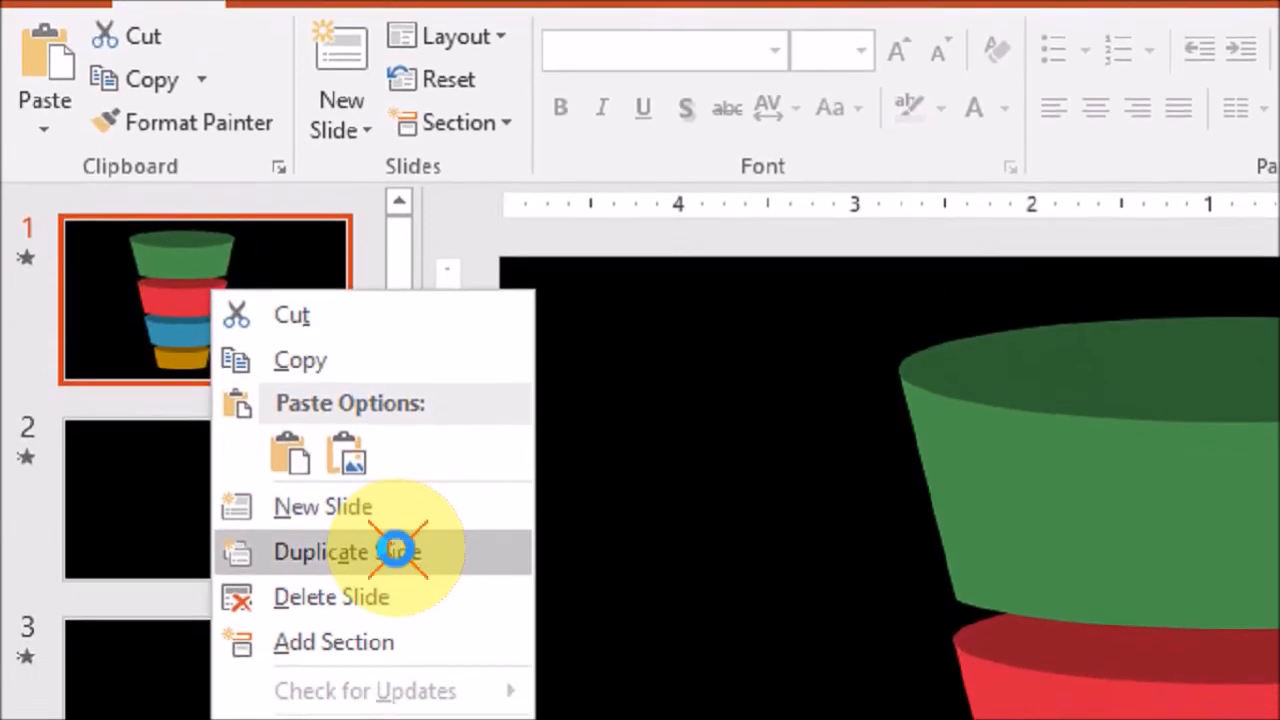
left_click(320, 552)
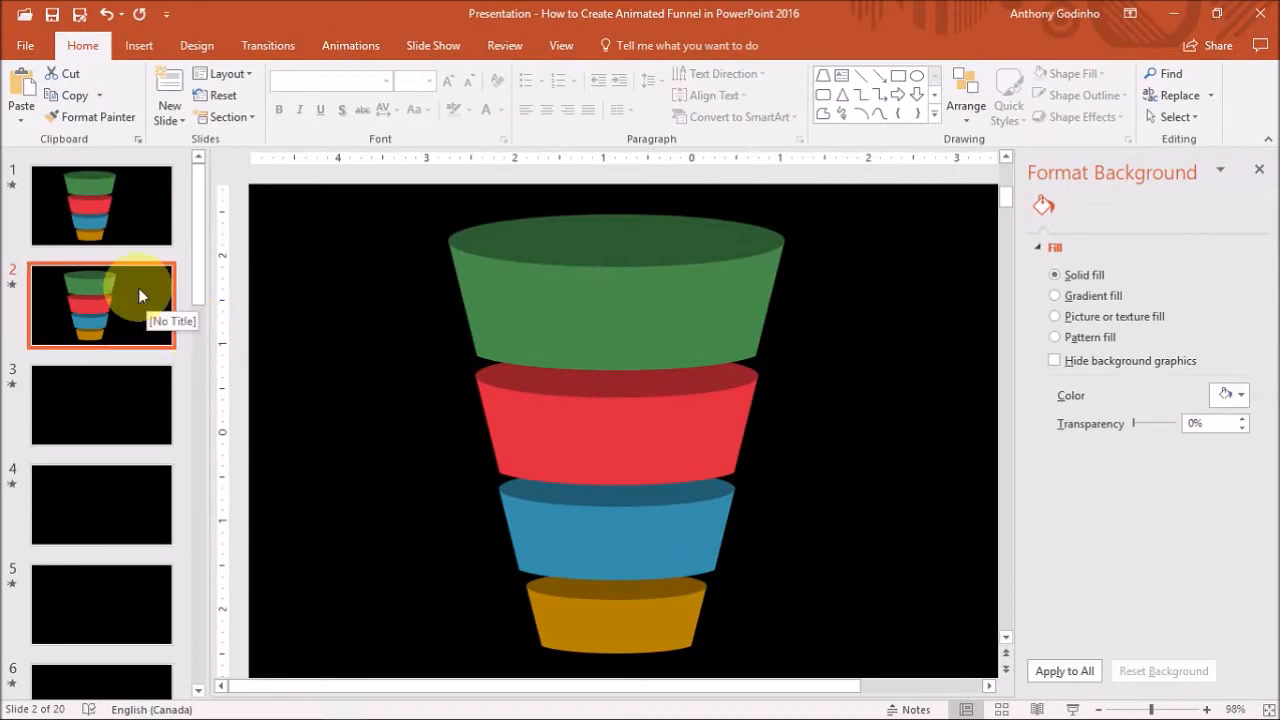
left_click(100, 204)
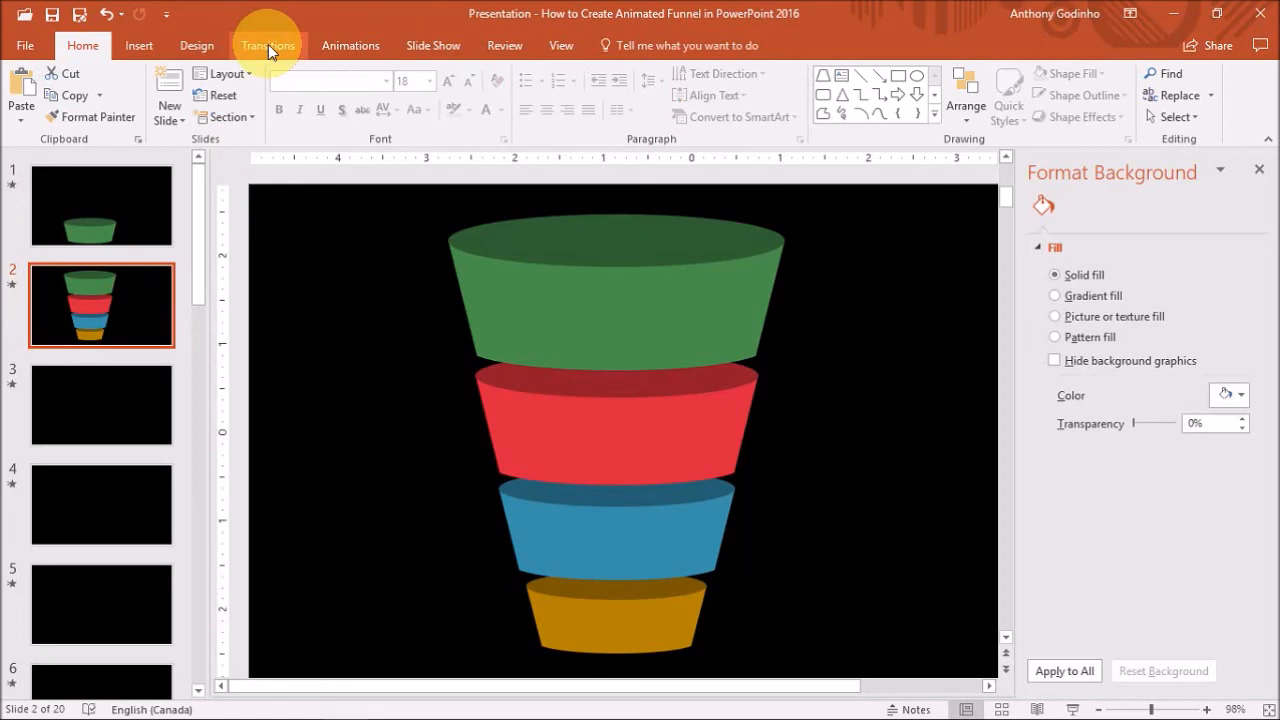
Apply the Morph transition to slide 2 and lower its duration to 01.25 seconds
left_click(268, 44)
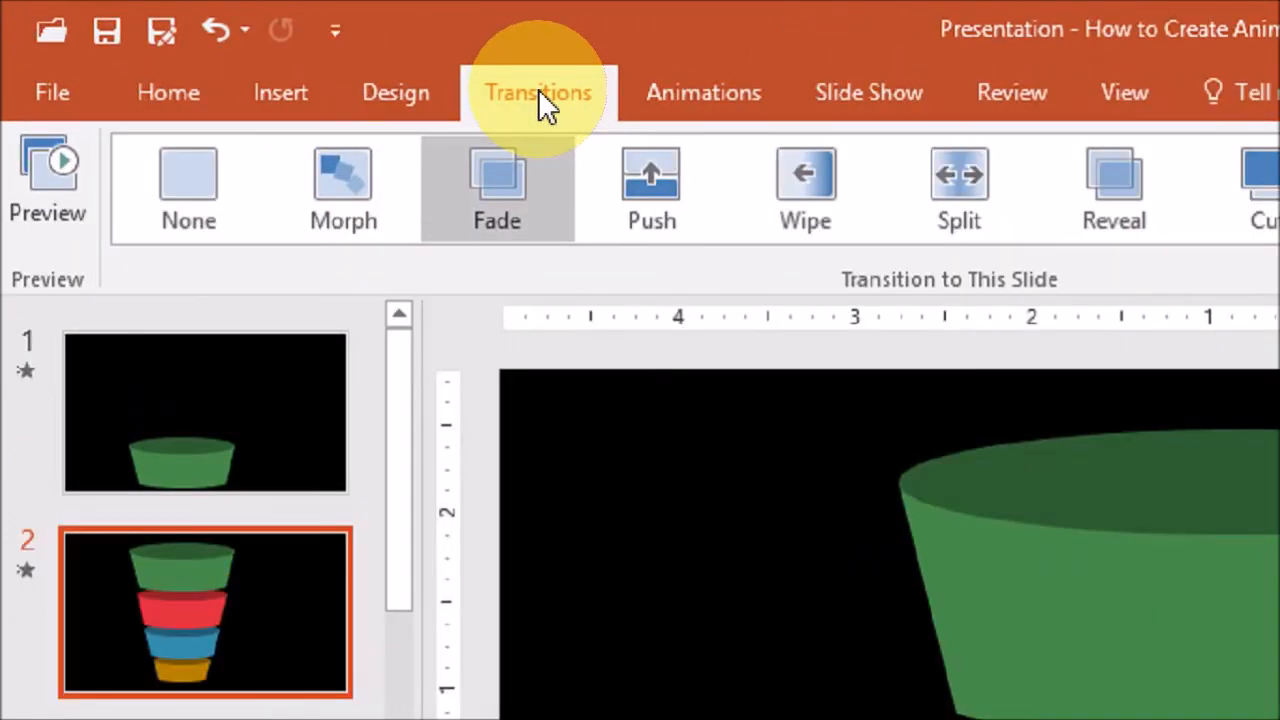
left_click(344, 188)
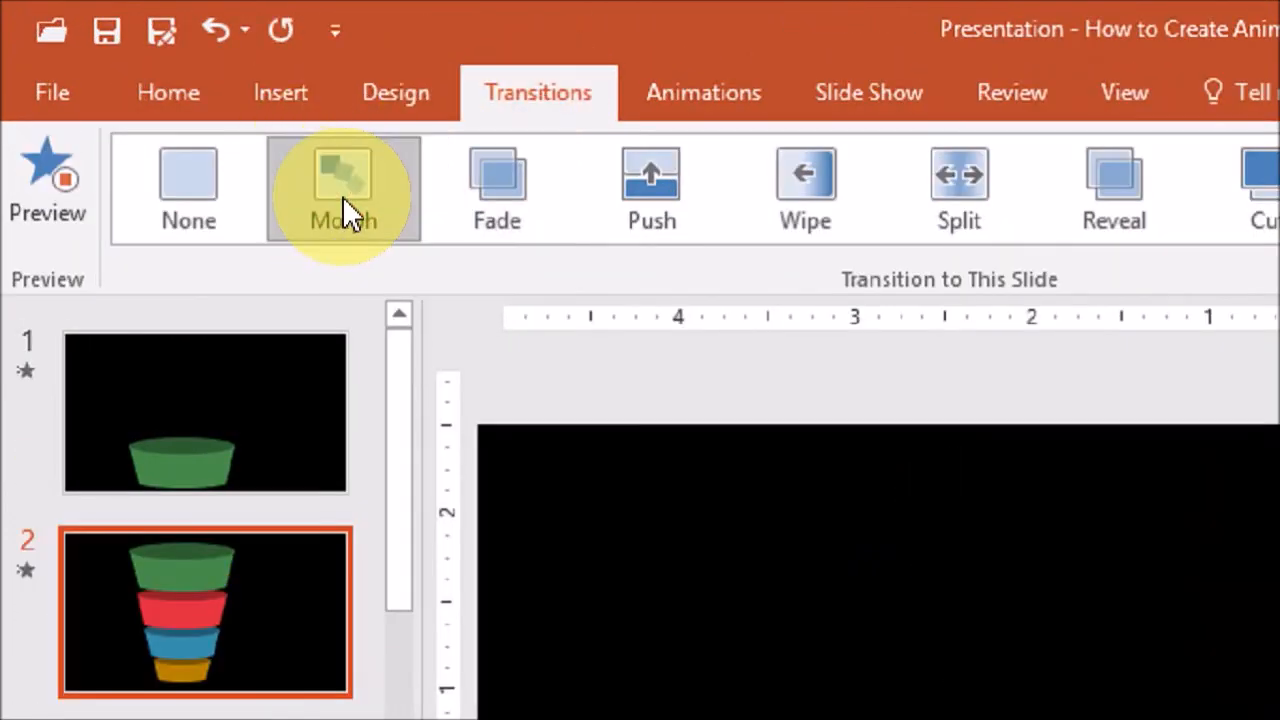
left_click(344, 190)
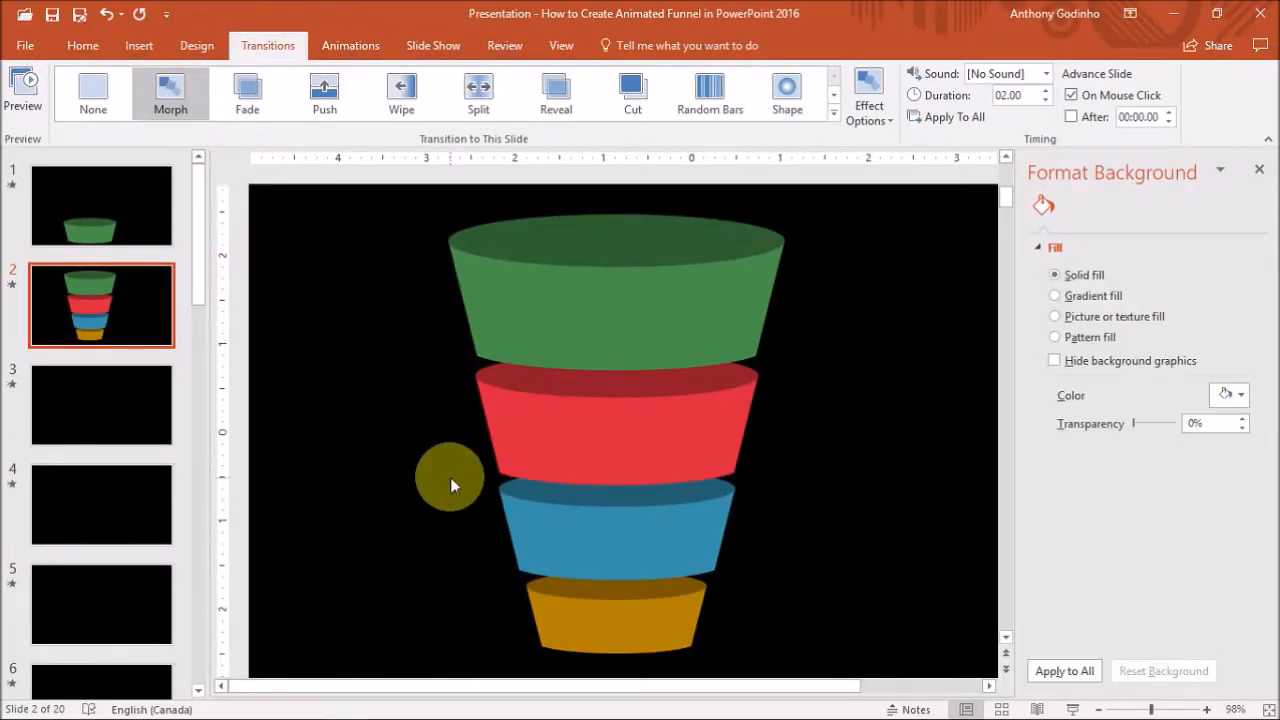
left_click(24, 90)
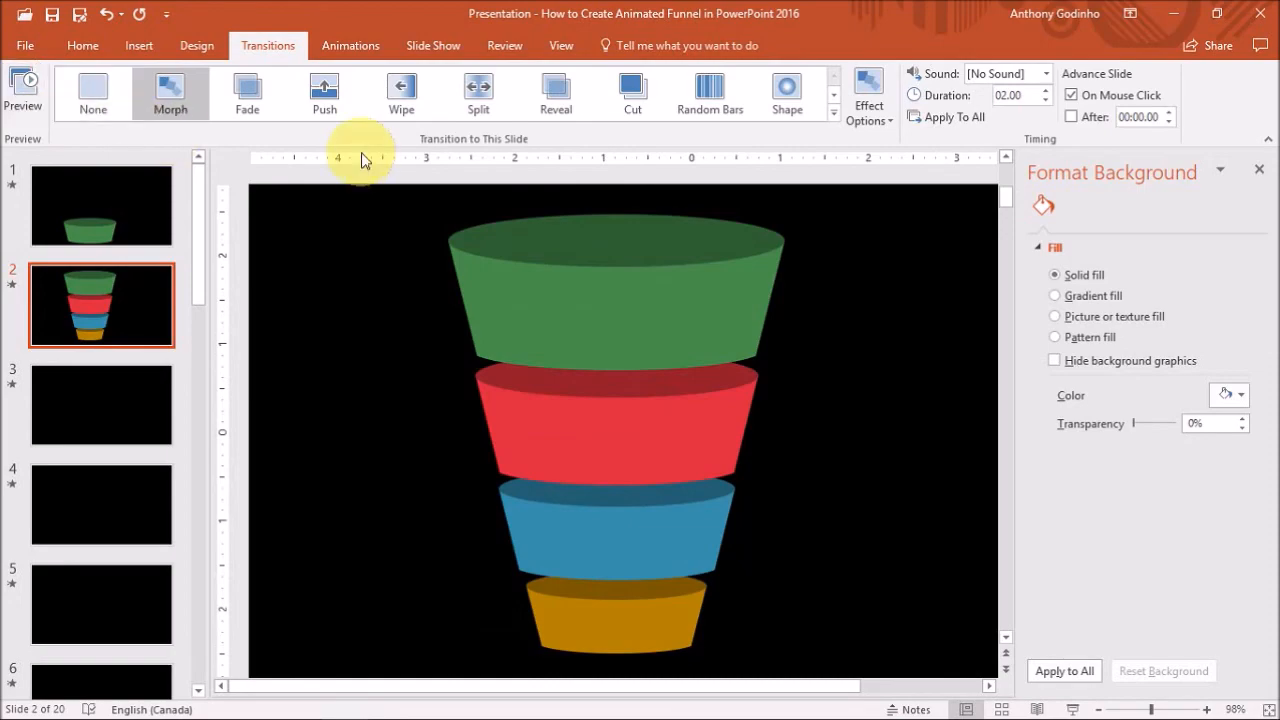
mouse_move(1004, 124)
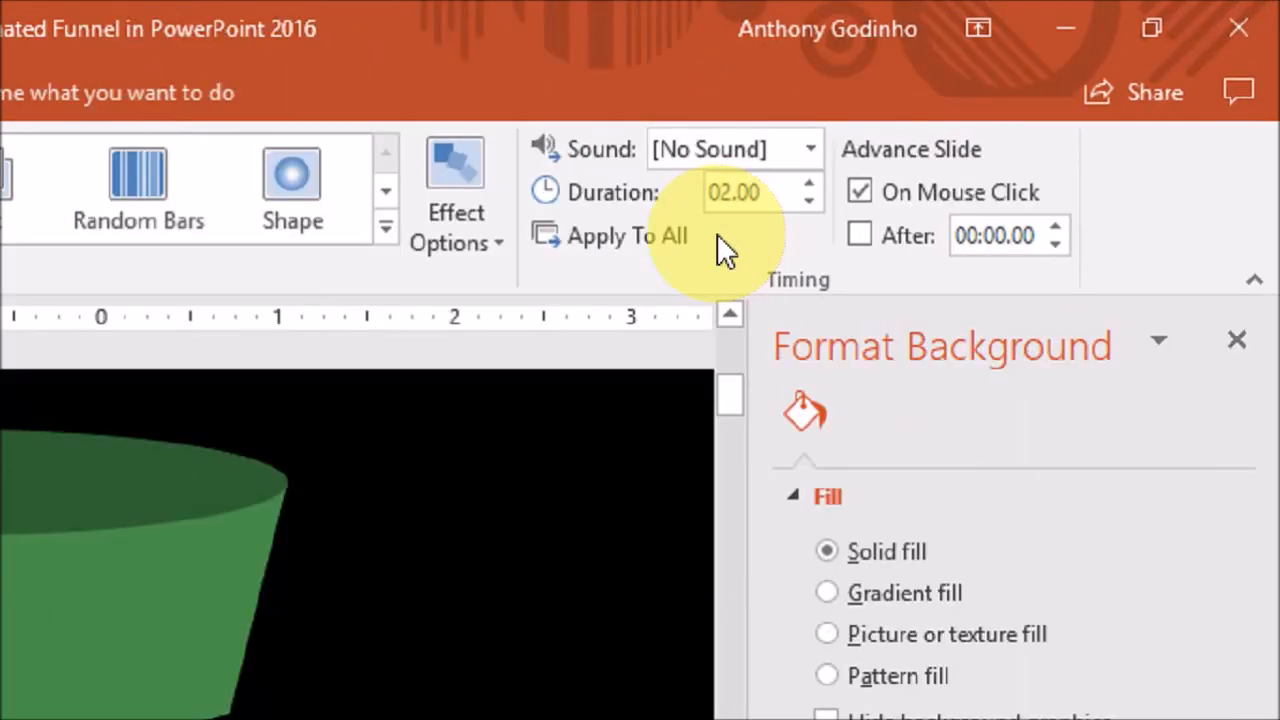
left_click(810, 202)
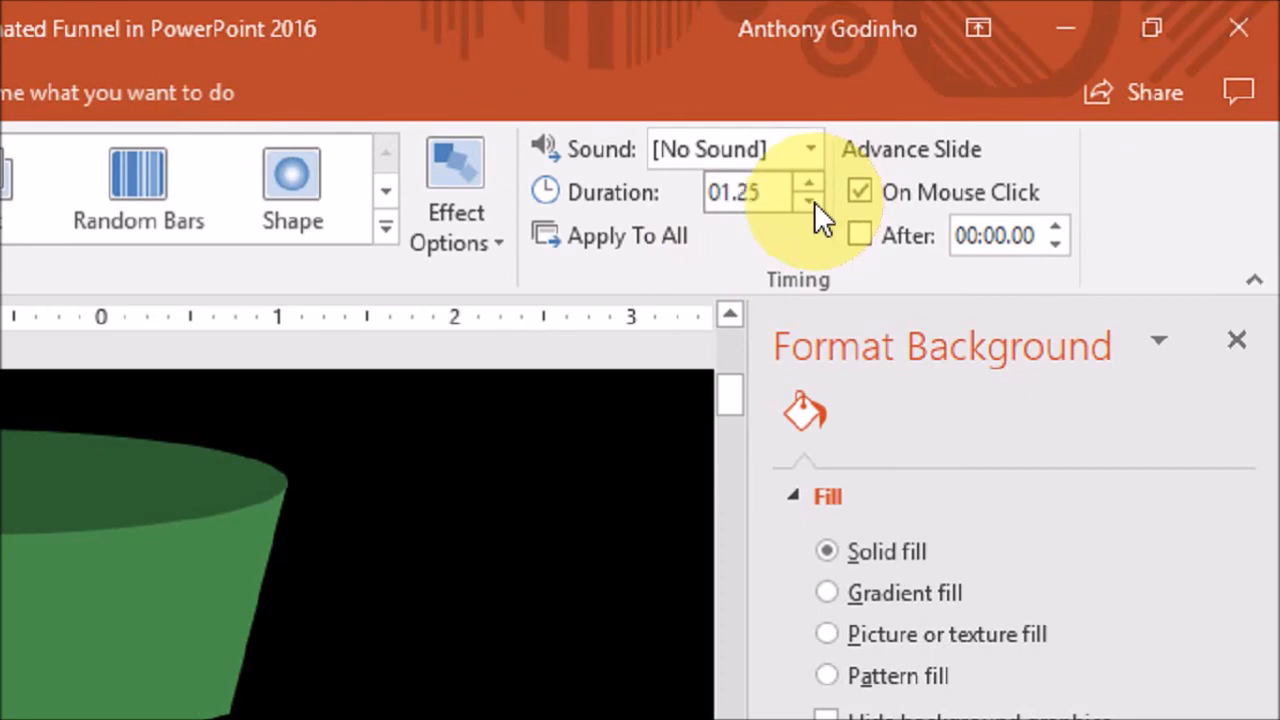